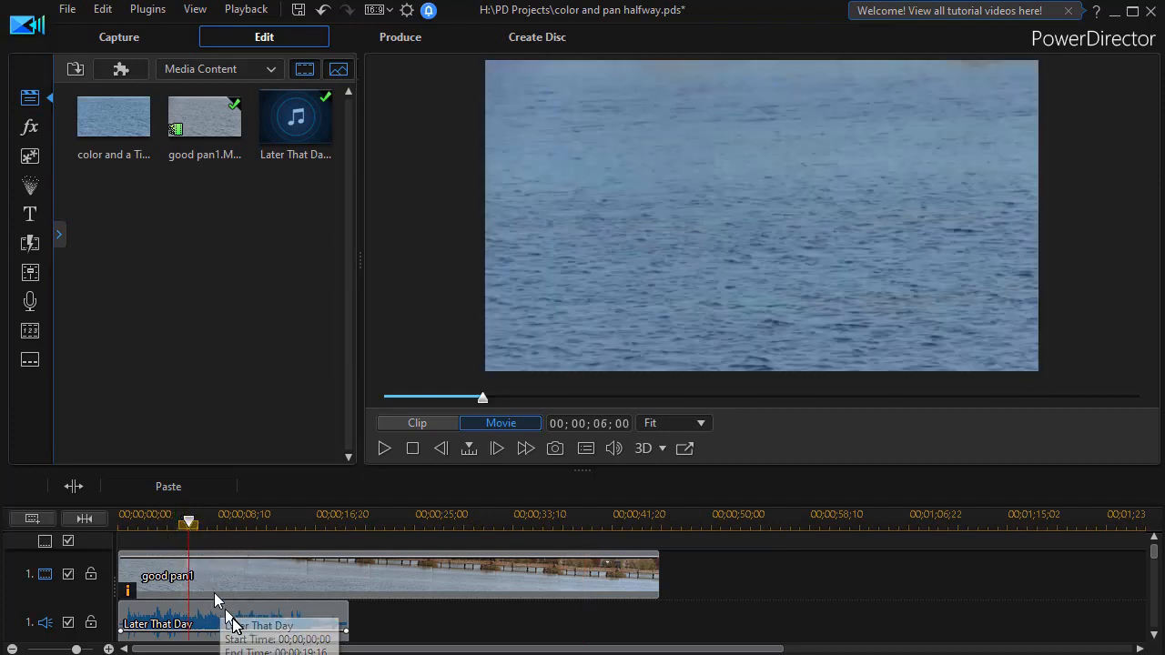
Preview the project and scrub the playhead to around 13 seconds over the music clip.
left_click(382, 448)
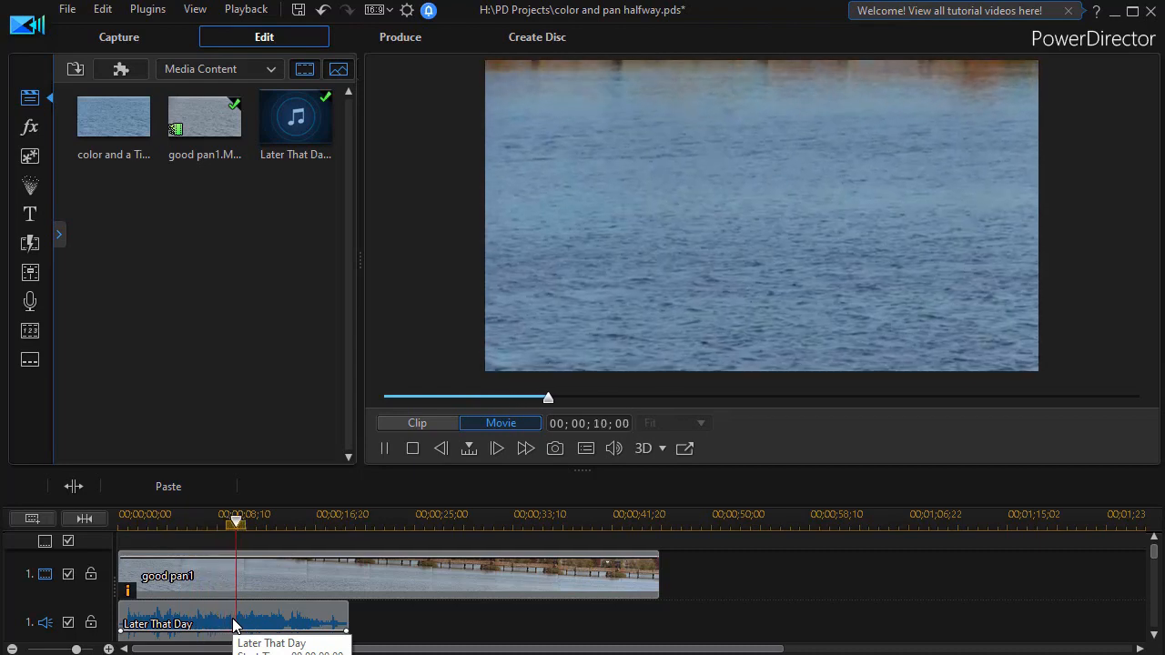
left_click_drag(234, 524, 262, 524)
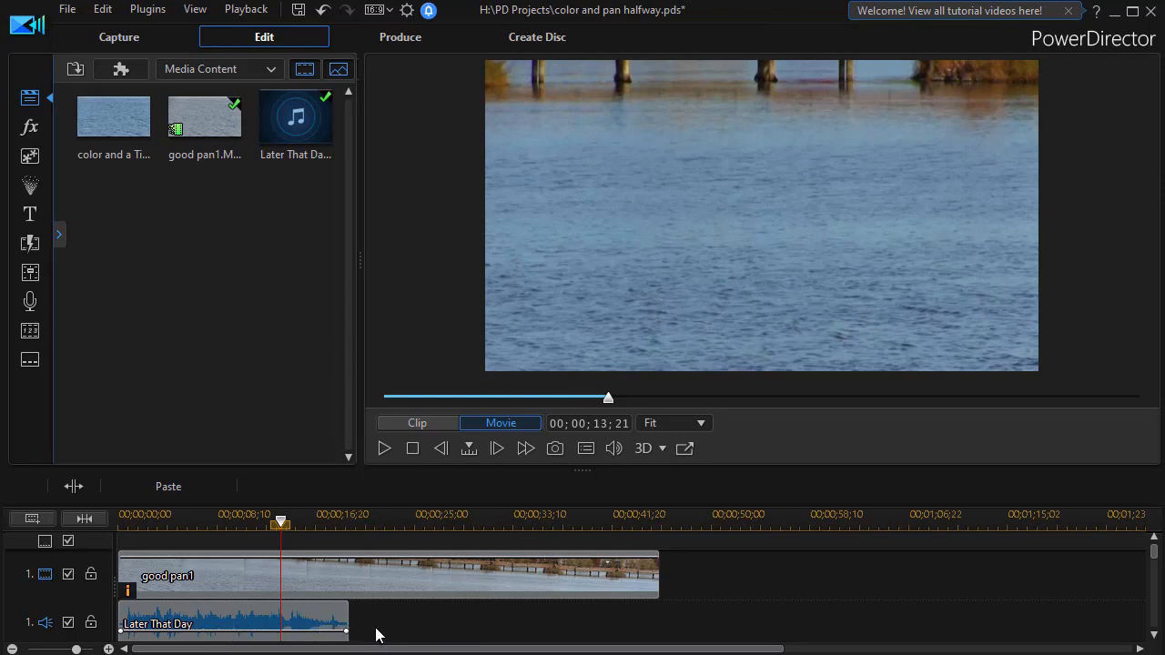
mouse_move(225, 627)
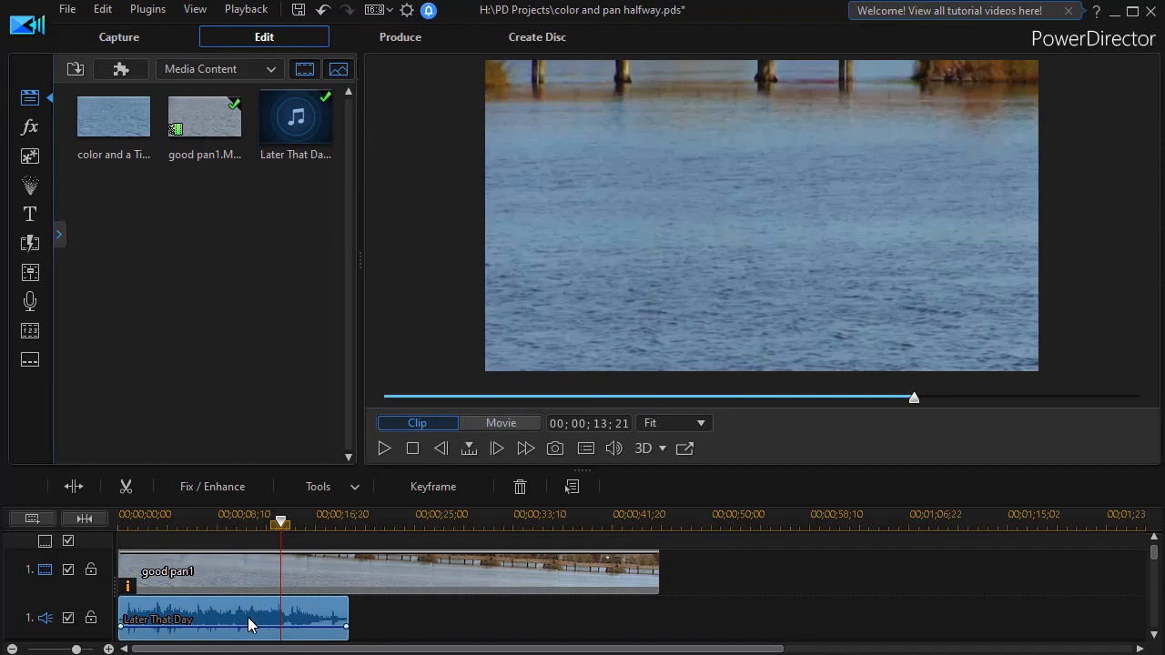
right_click(251, 619)
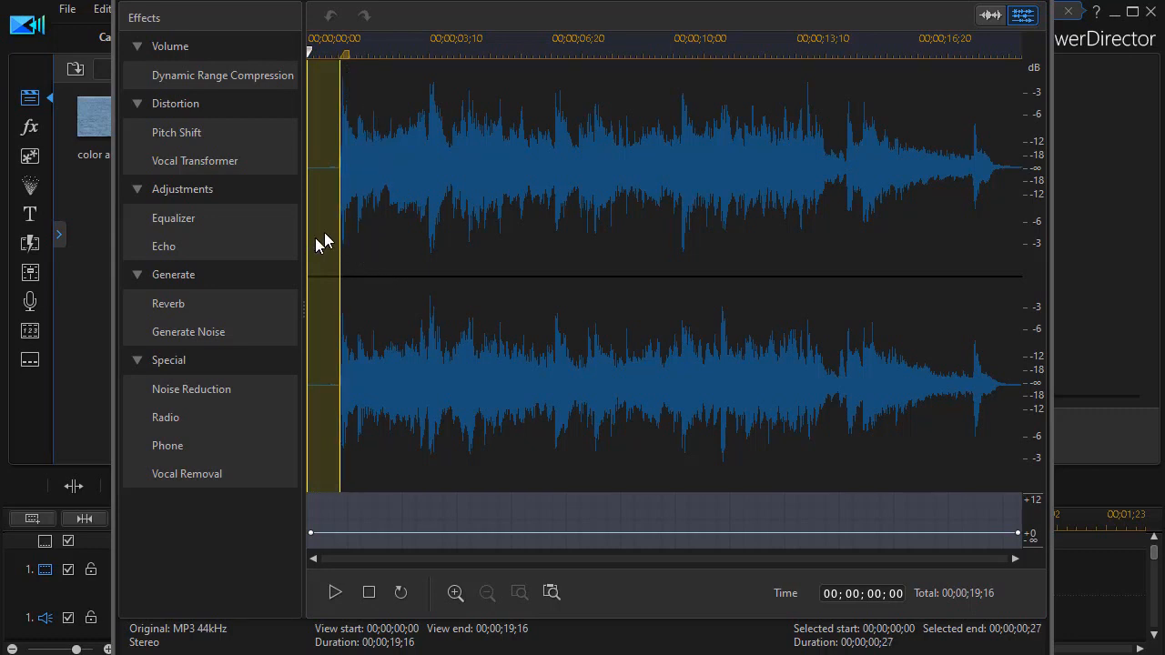
mouse_move(1090, 211)
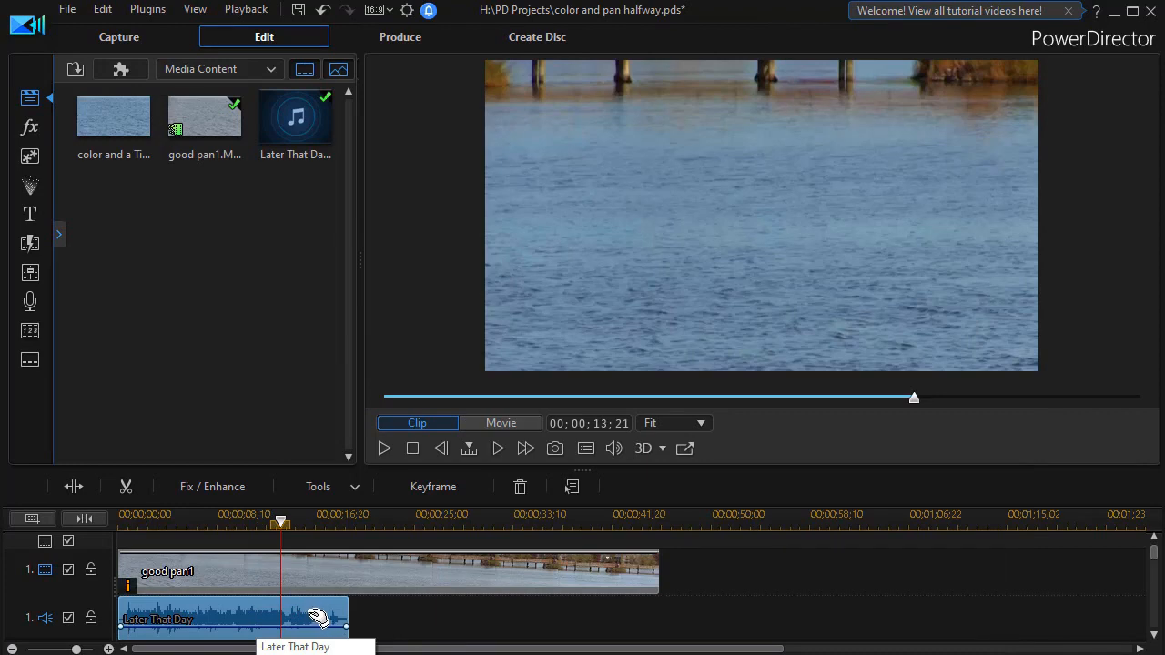
Send the Later That Day music clip to AudioDirector via Edit Audio.
right_click(313, 619)
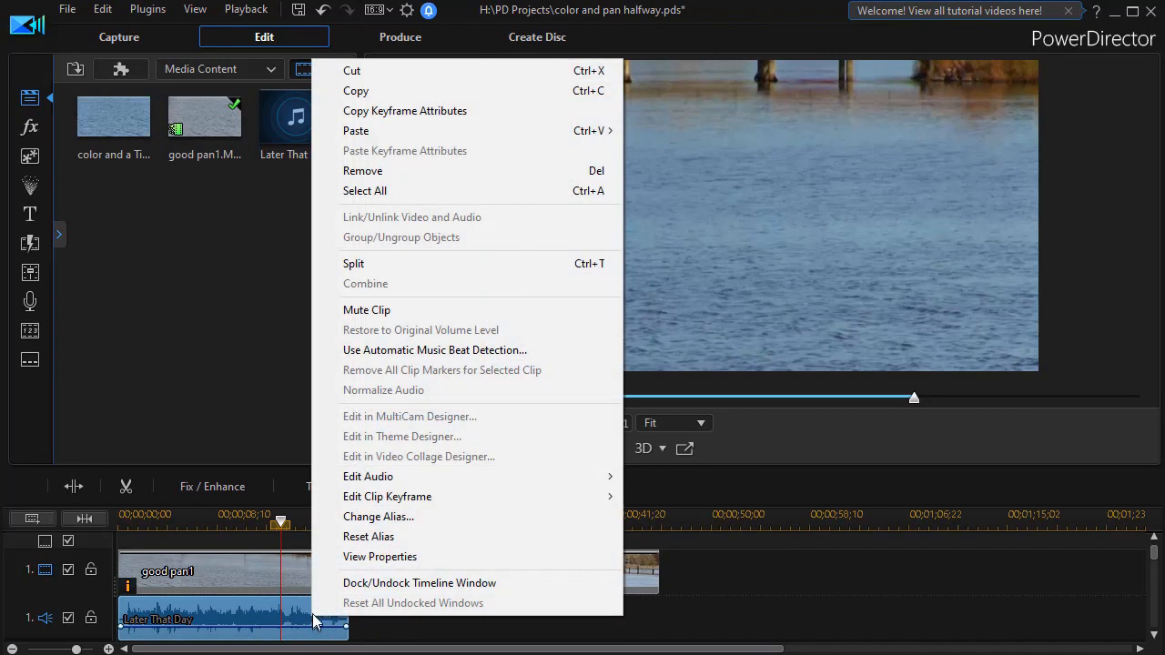
mouse_move(368, 477)
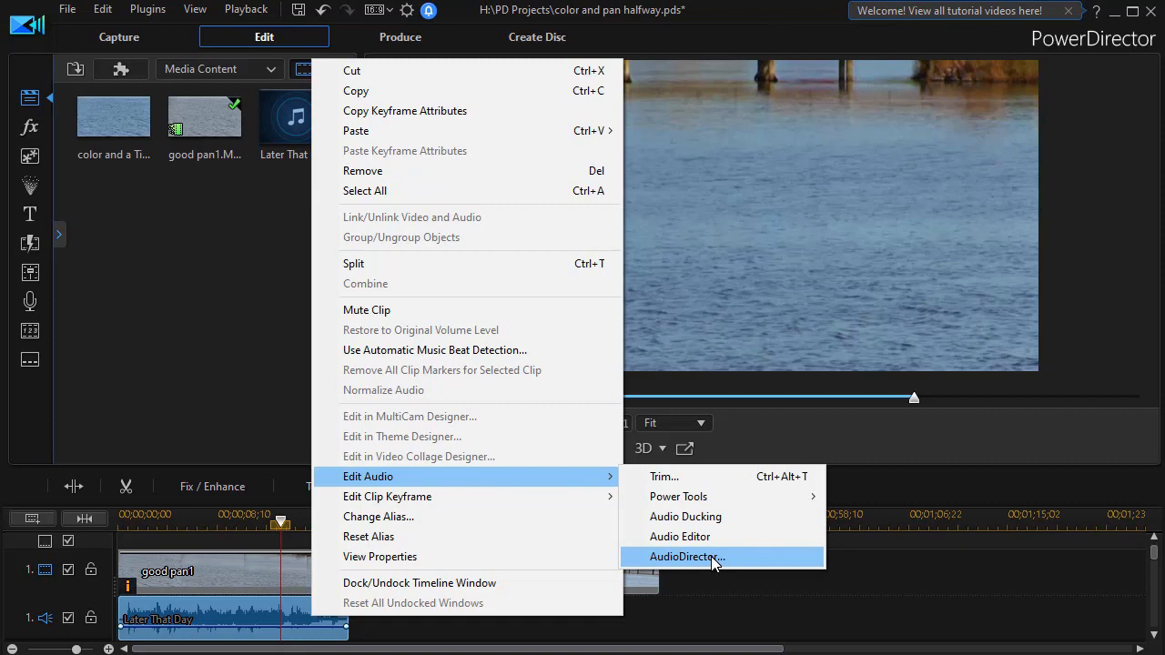
left_click(688, 557)
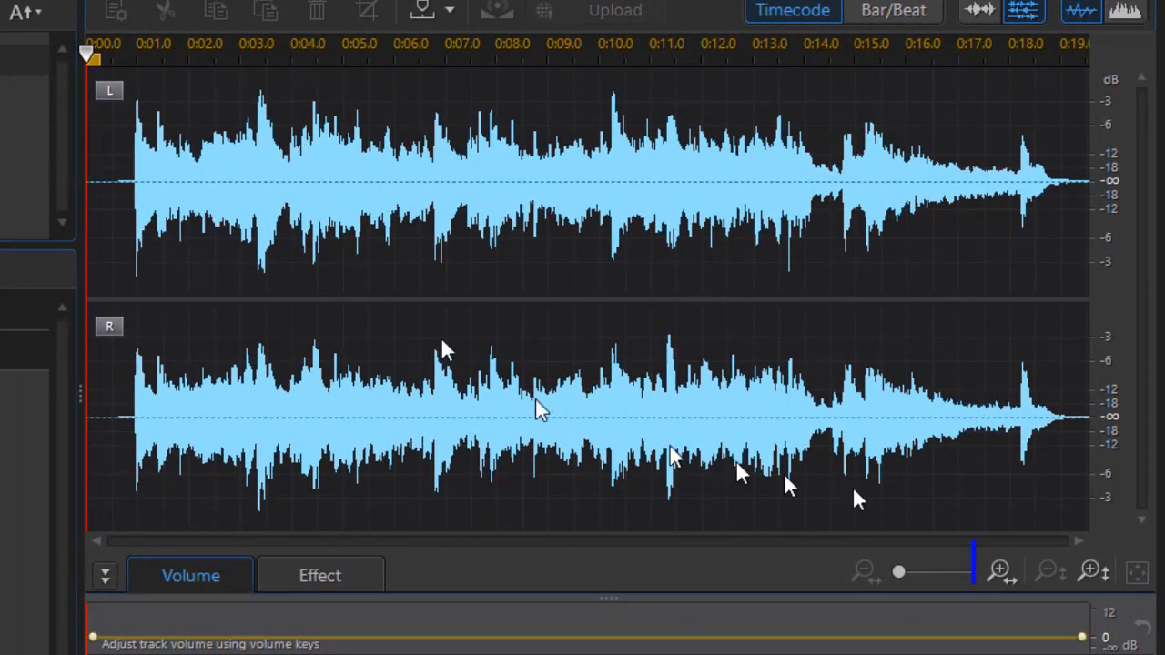
Magnify the waveform around the quiet dip near 0:13.80 and play from about 0:11.8.
left_click(997, 571)
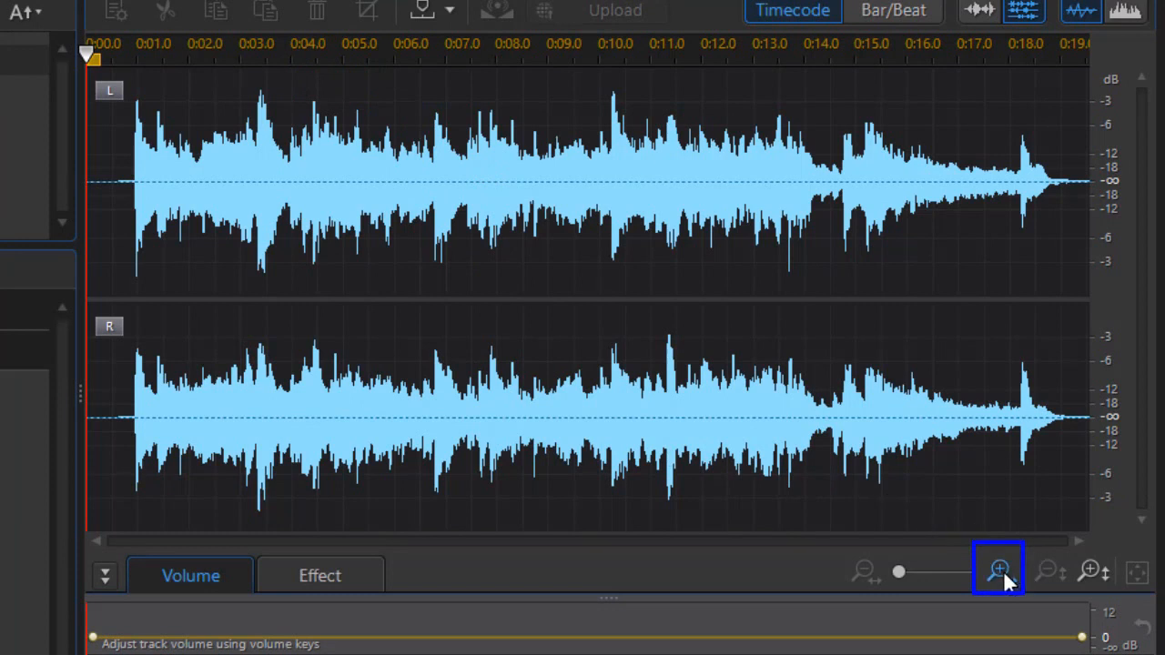
left_click(997, 571)
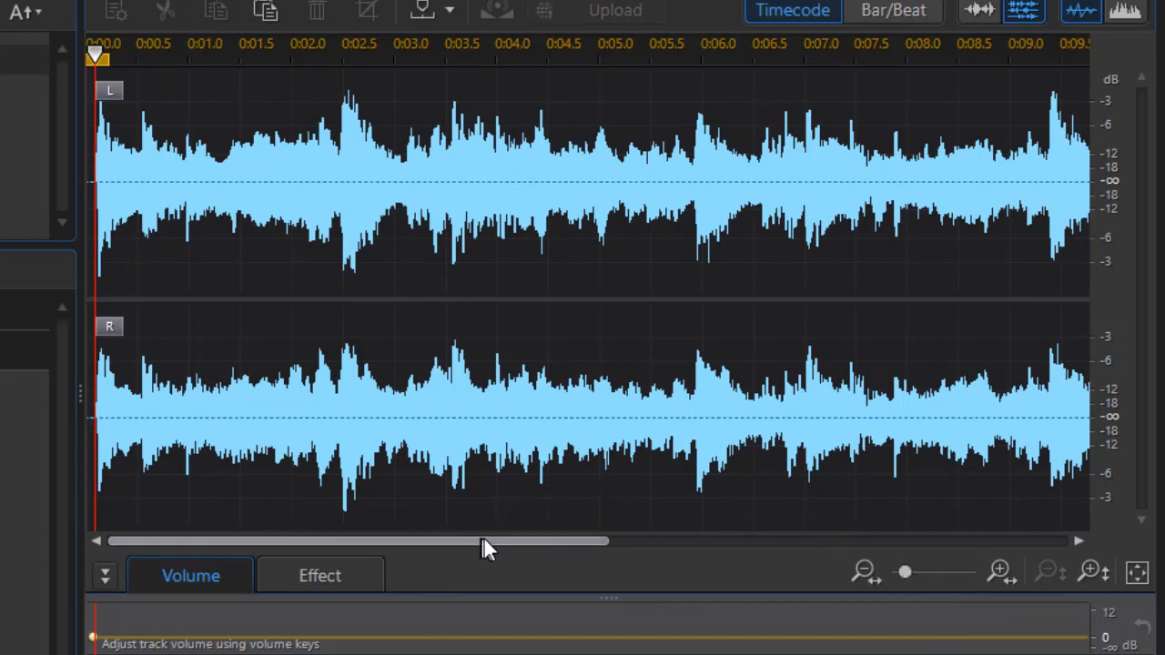
left_click_drag(488, 543, 706, 543)
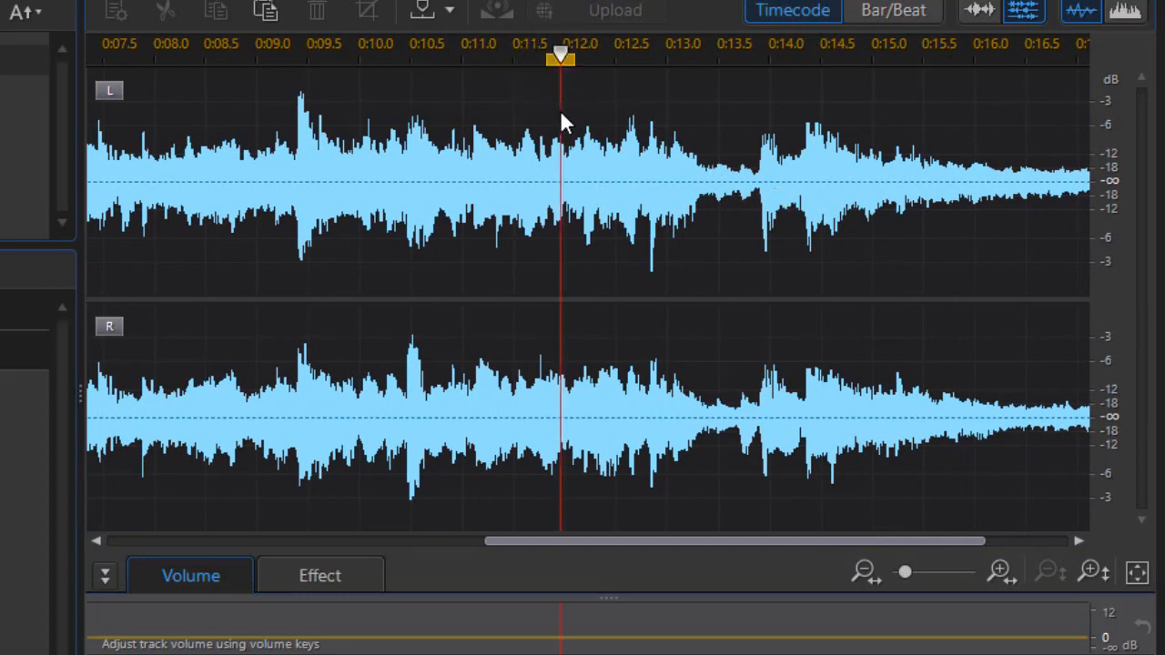
mouse_move(550, 103)
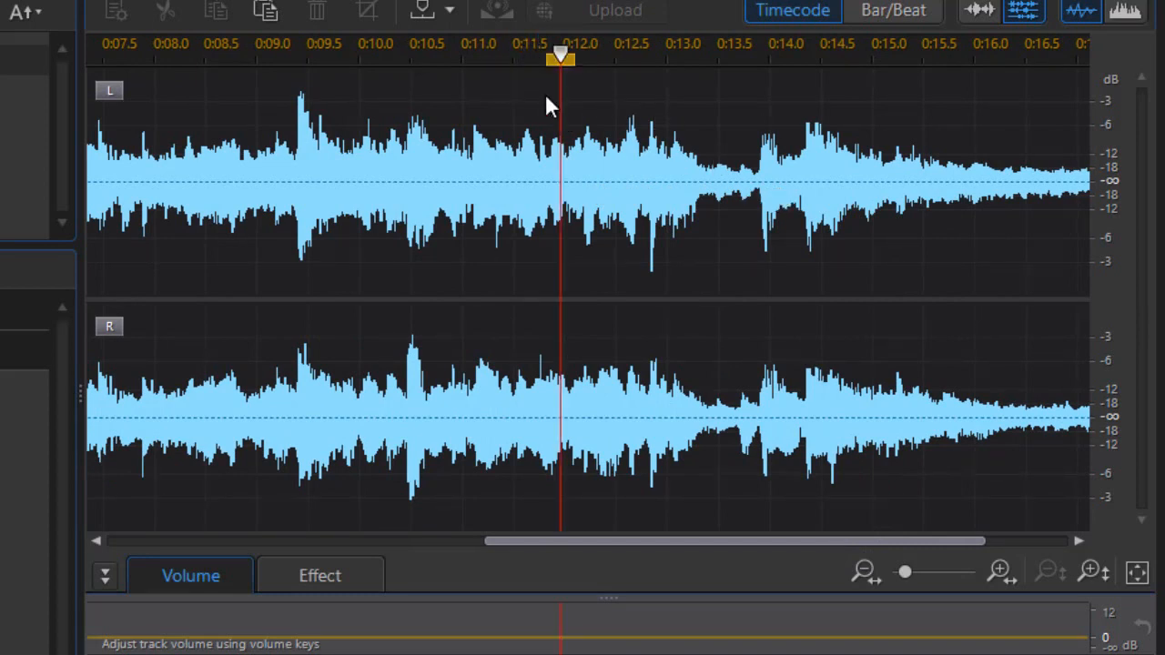
left_click(681, 55)
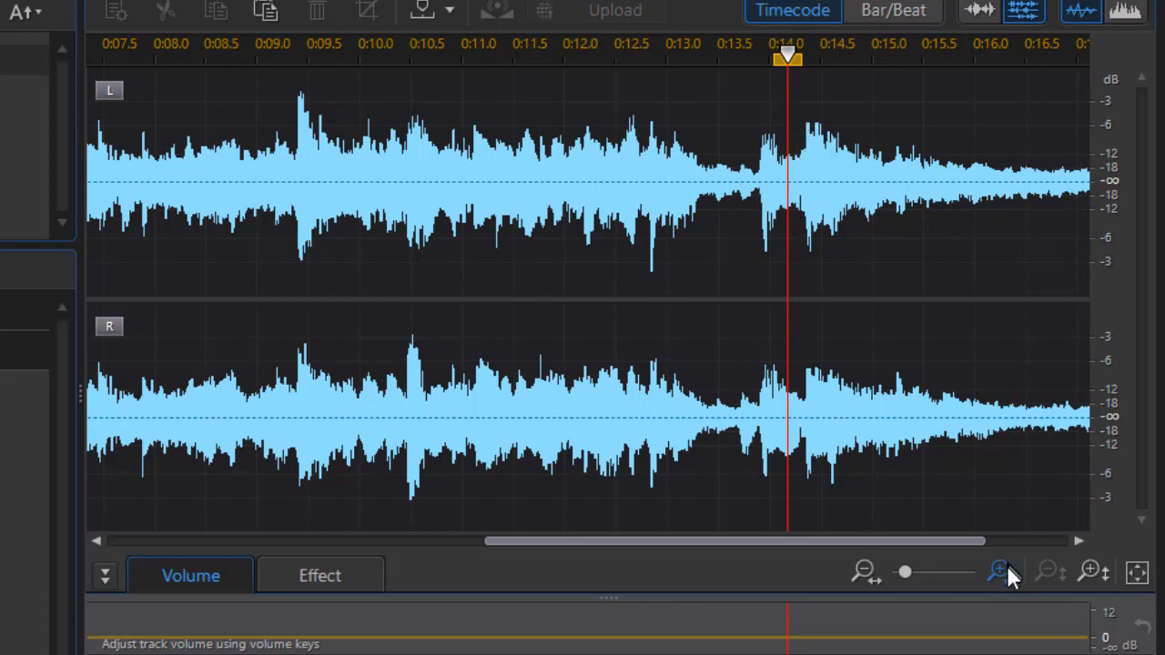
left_click(997, 572)
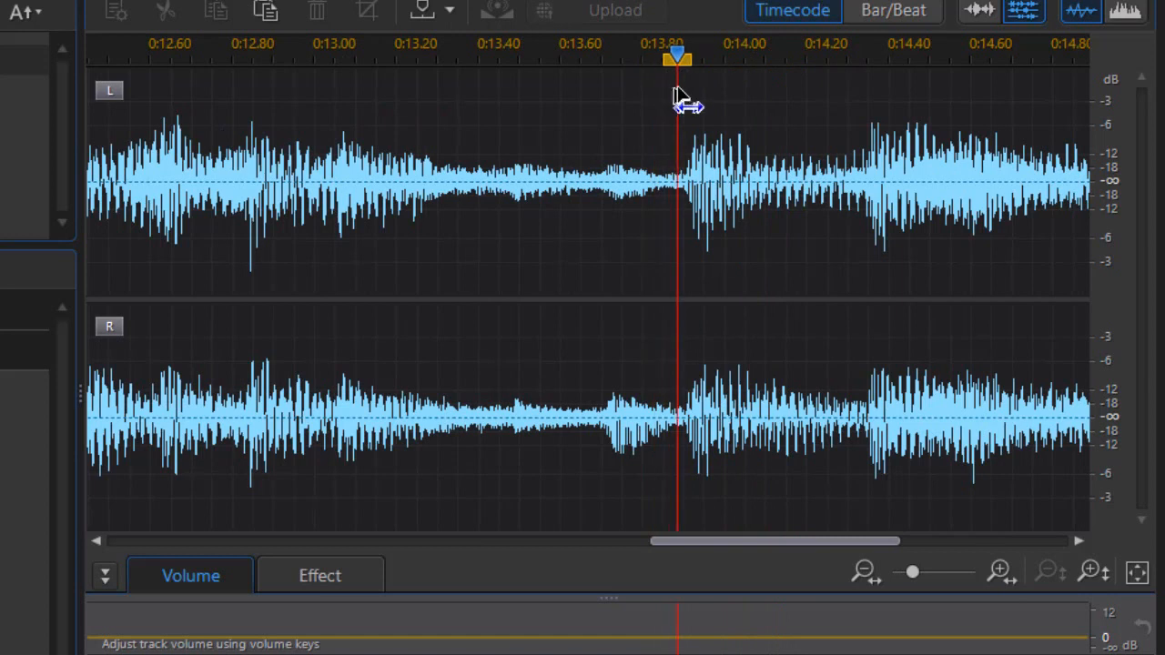
mouse_move(659, 113)
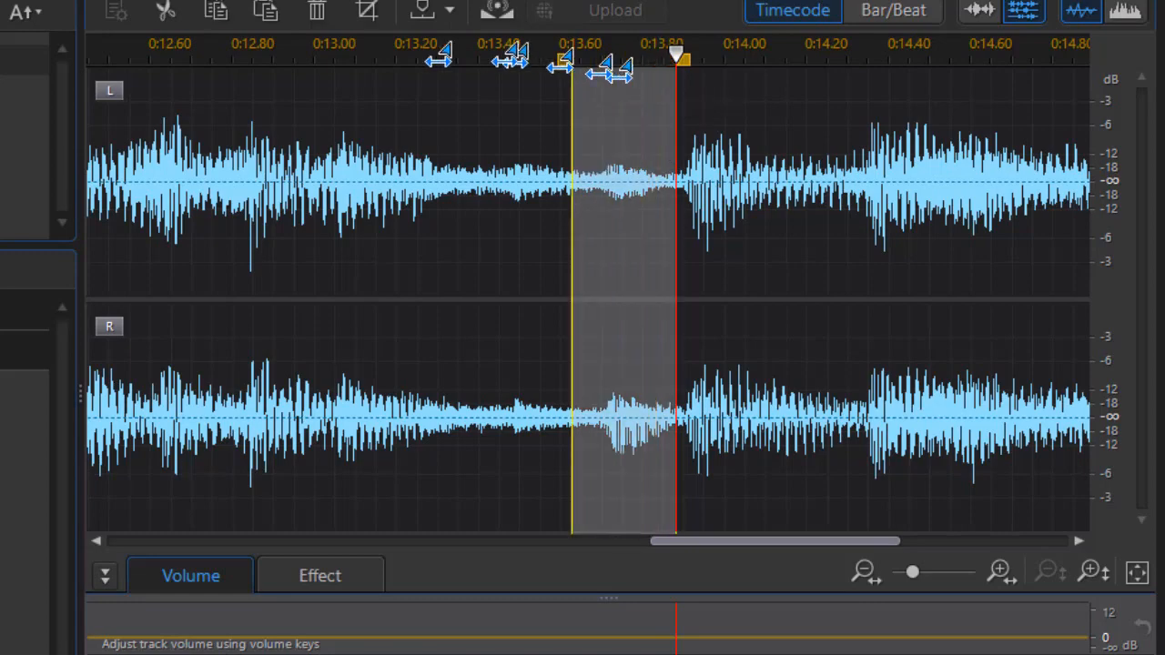
Scroll the waveform back toward the start to reach the opening section.
scroll("left", 3)
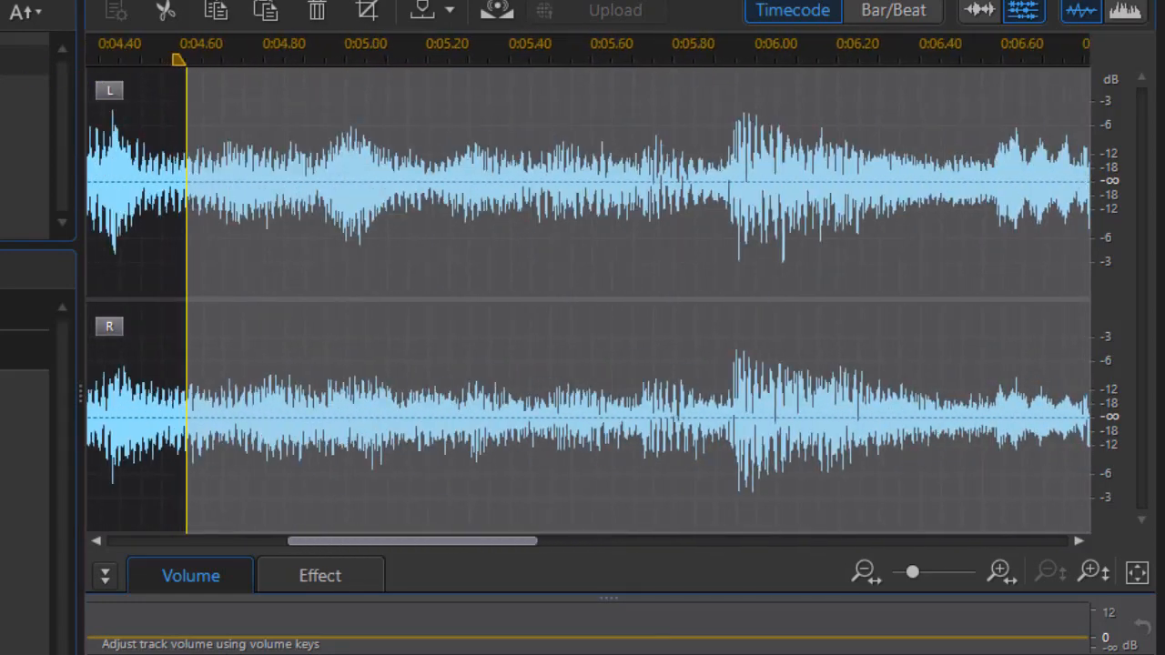
scroll("left", 3)
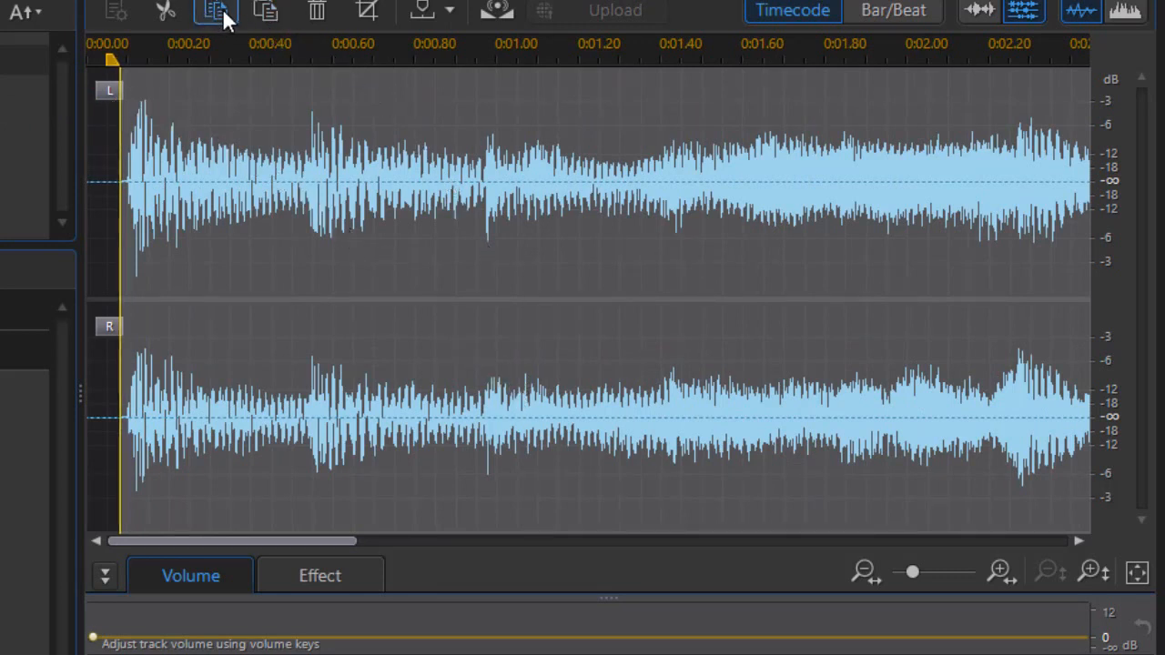
mouse_move(215, 11)
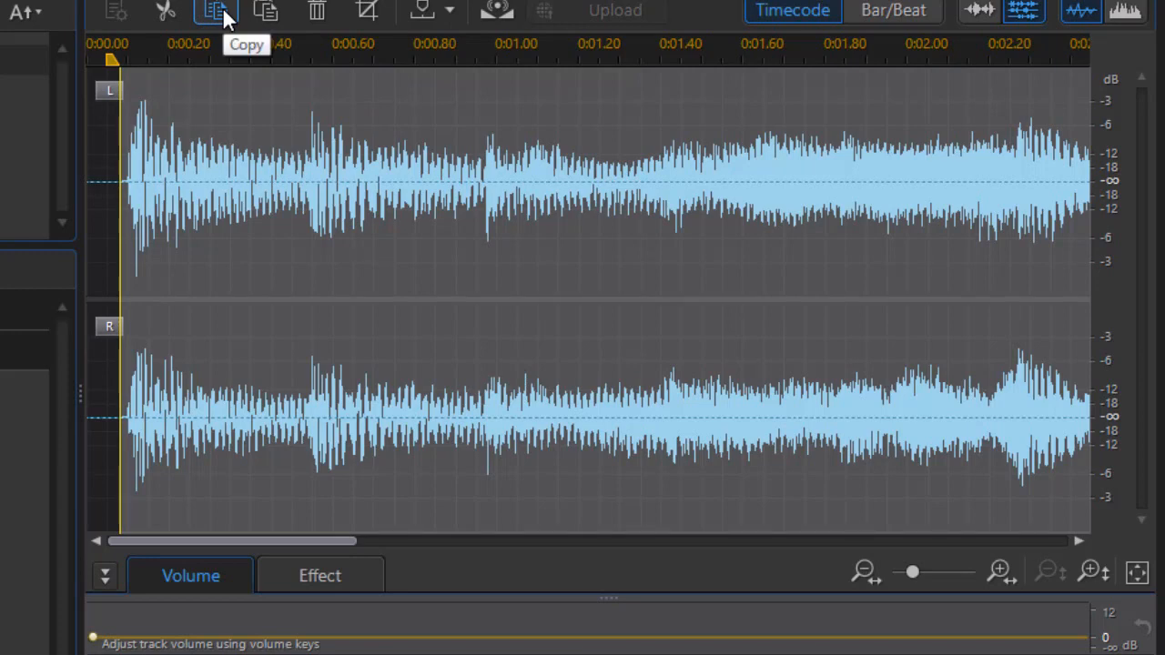
mouse_move(100, 118)
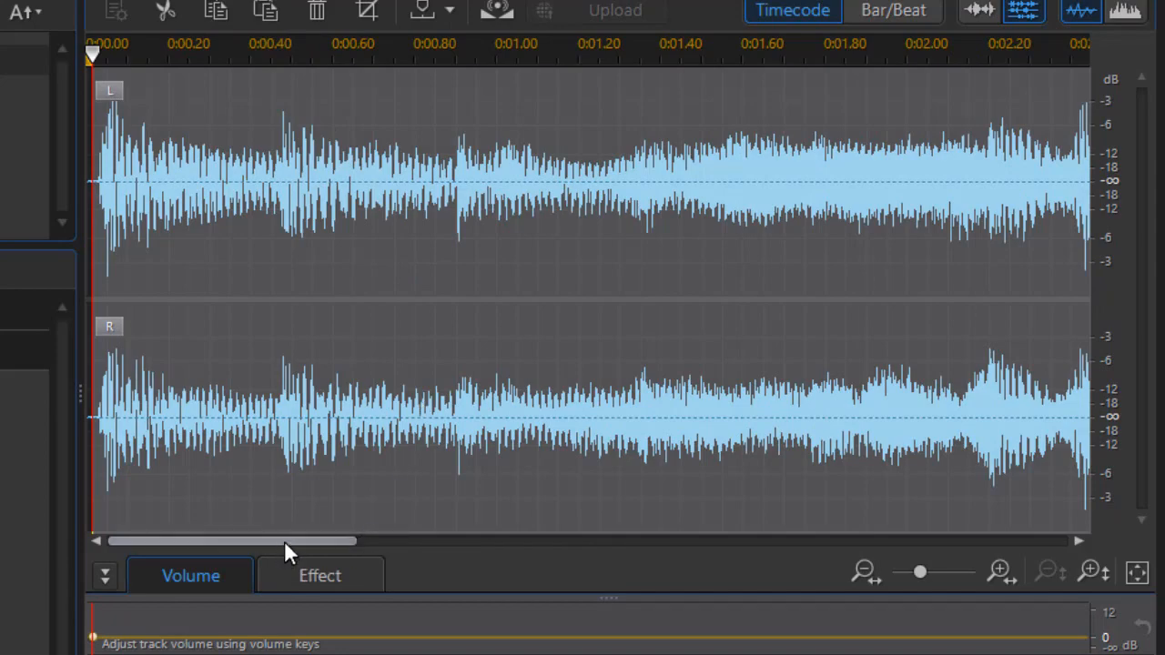
mouse_move(291, 546)
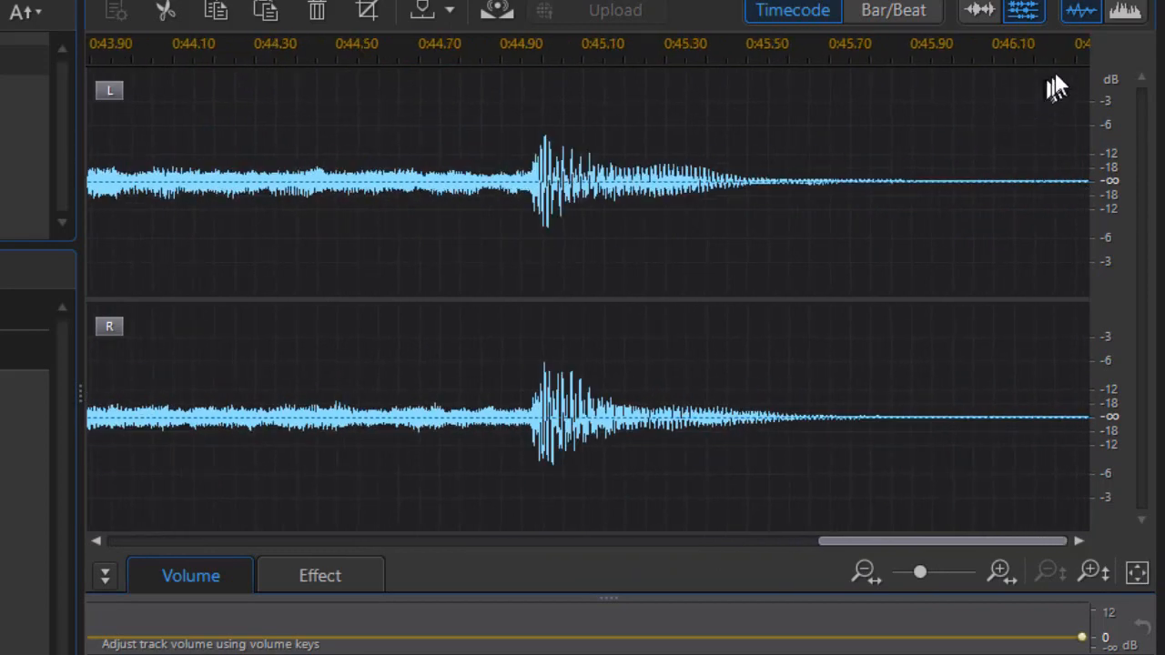
mouse_move(1011, 54)
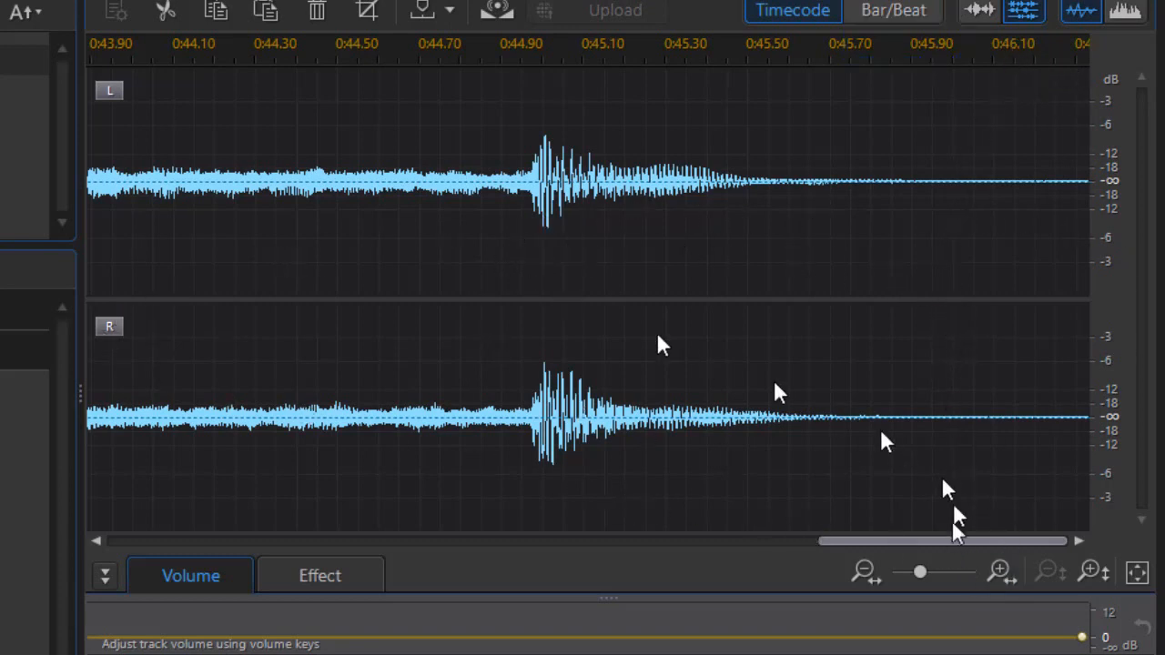
Export the lengthened audio back to PowerDirector, confirming Yes to save the modifications.
left_click_drag(943, 540, 550, 540)
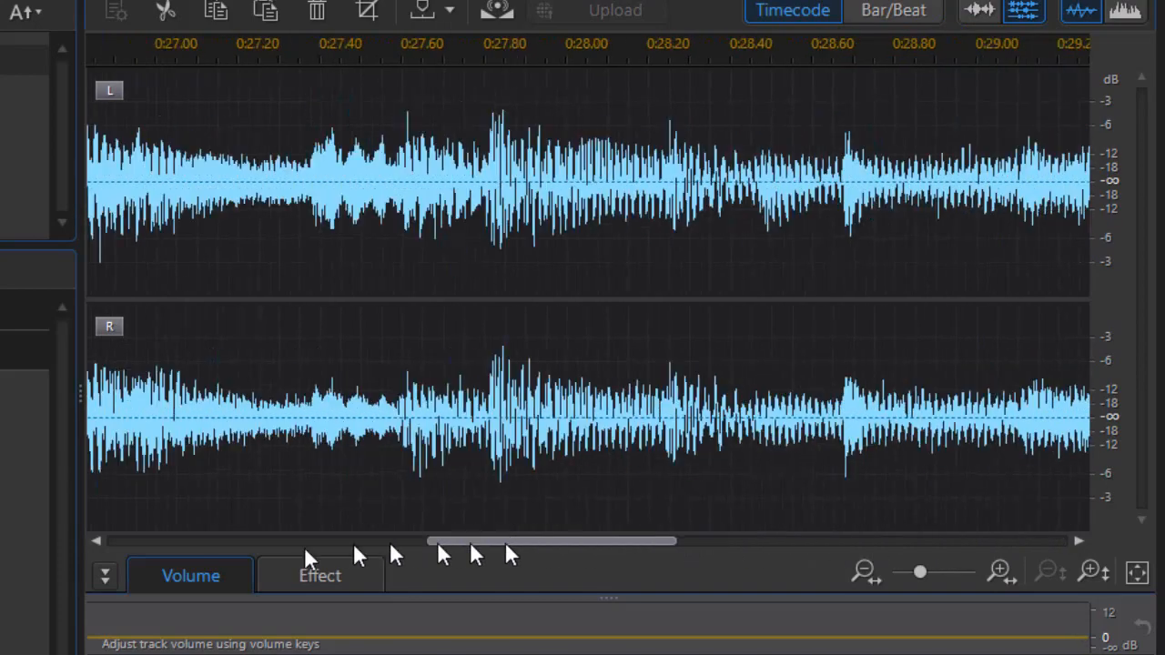
left_click_drag(549, 540, 240, 540)
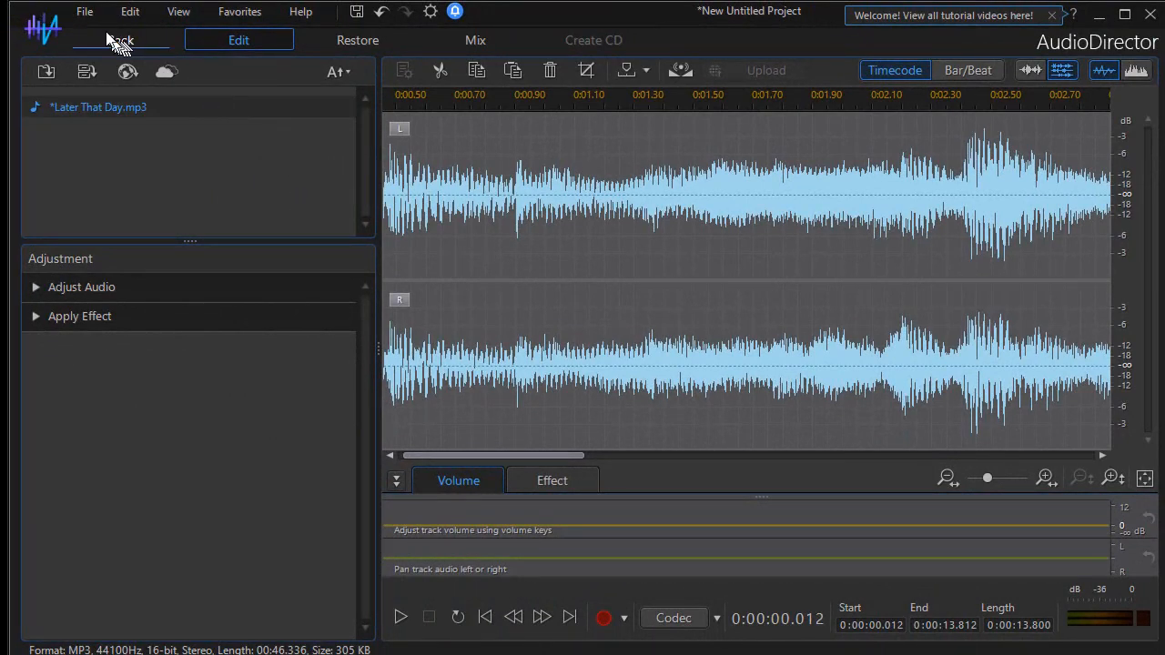
left_click(84, 11)
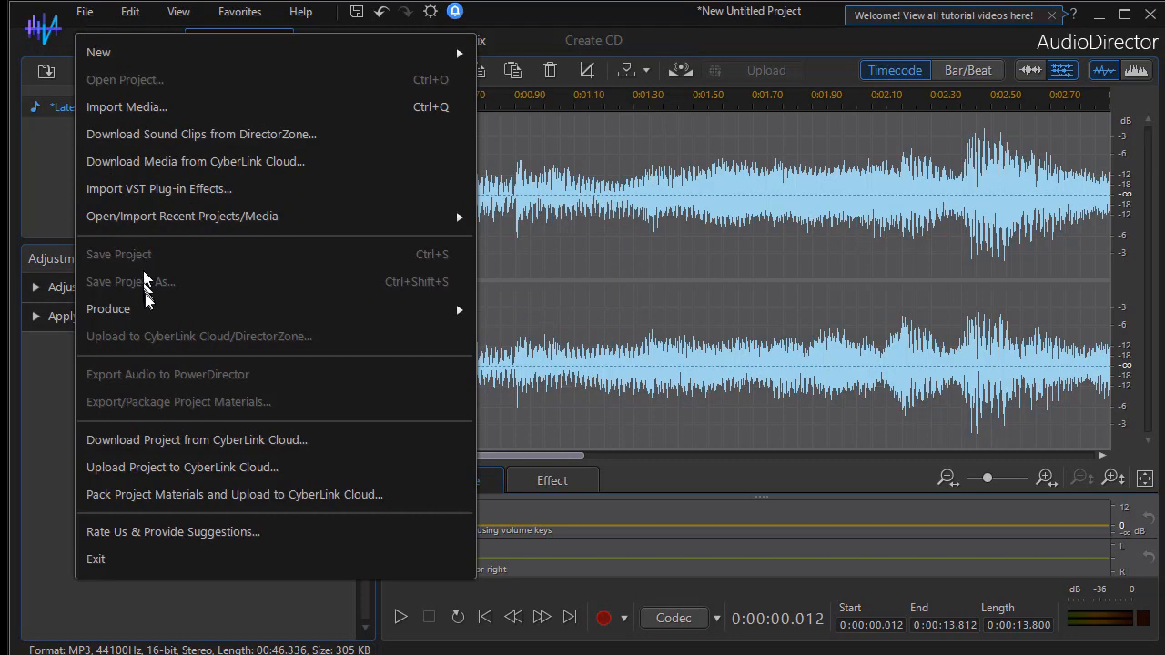
mouse_move(1133, 109)
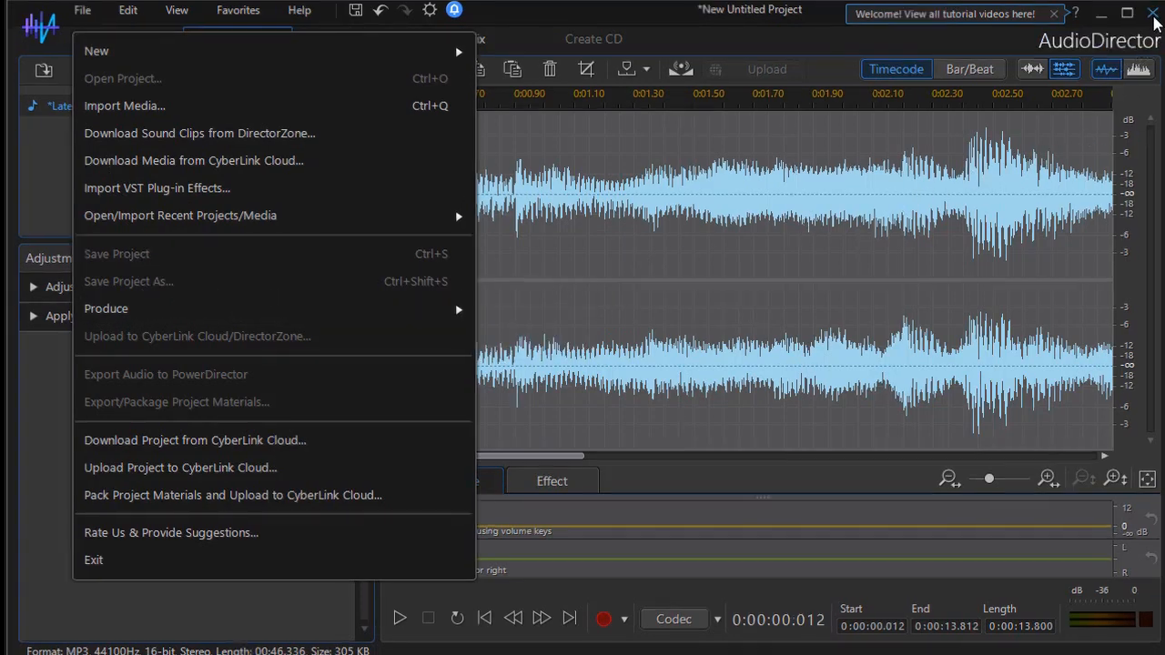
left_click(166, 375)
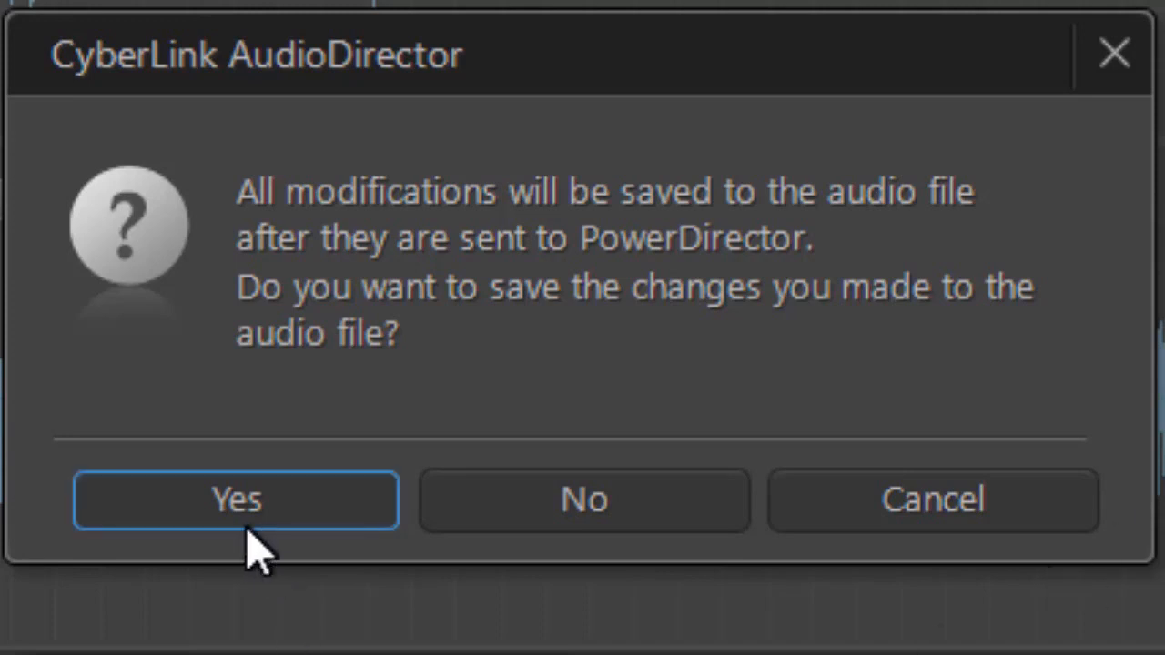
left_click(235, 499)
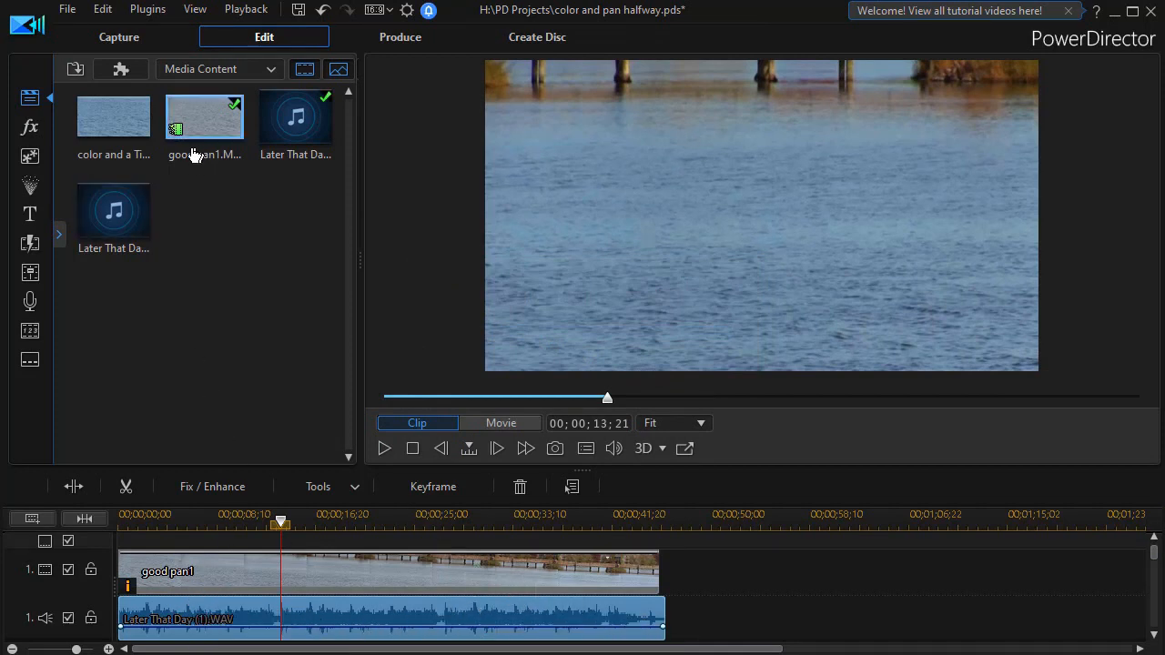
Select the returned Later That Day (1).WAV clip on the timeline.
left_click(295, 117)
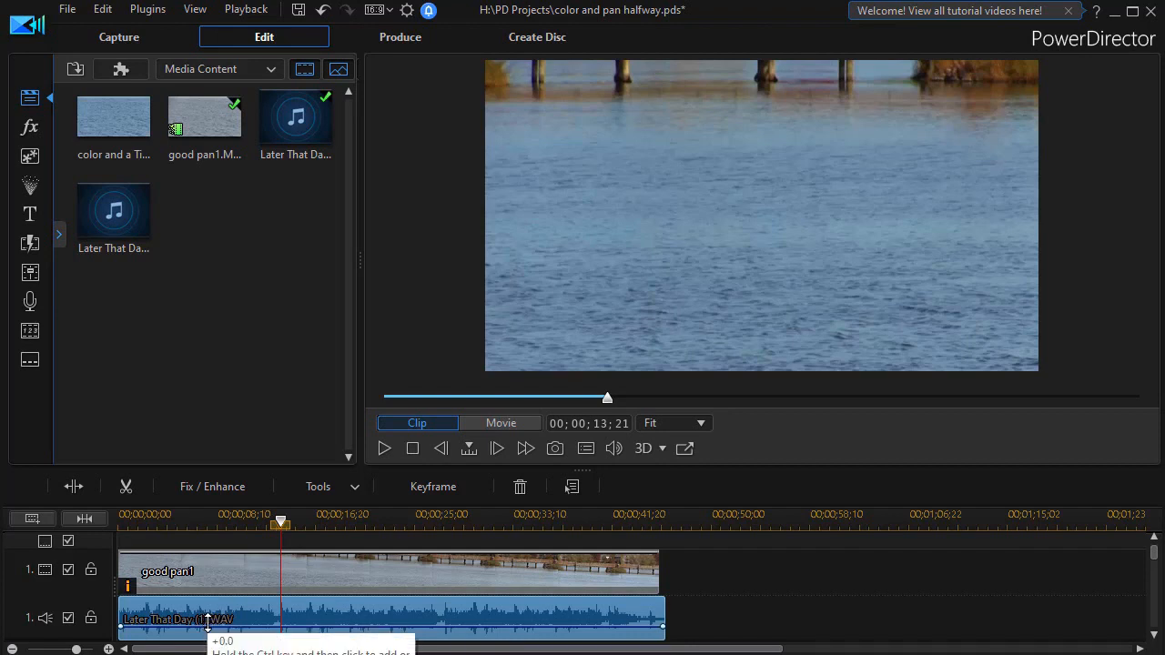
mouse_move(451, 626)
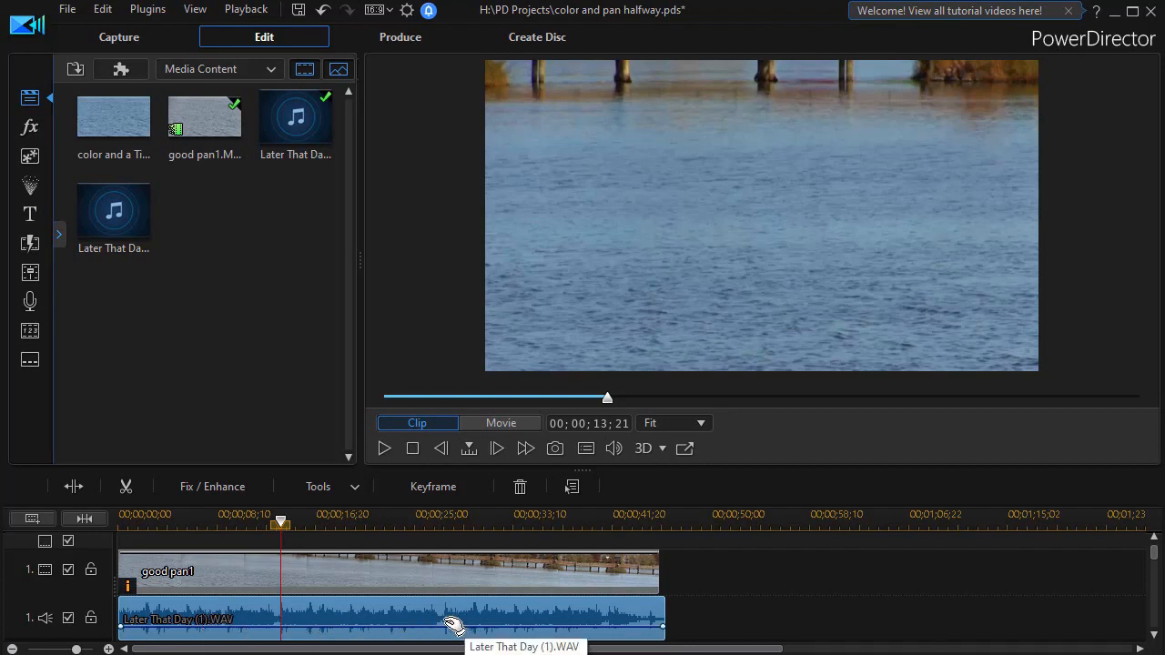
mouse_move(342, 622)
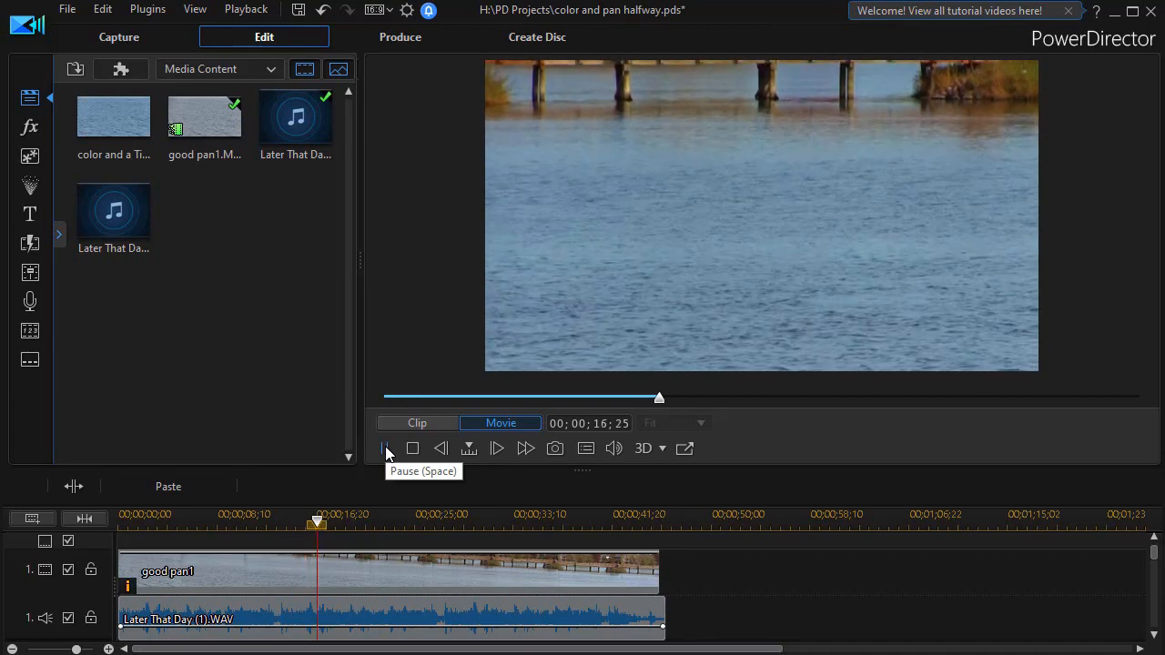
Play the movie from a later point, then drag the music clip off the audio track.
left_click_drag(317, 526, 412, 529)
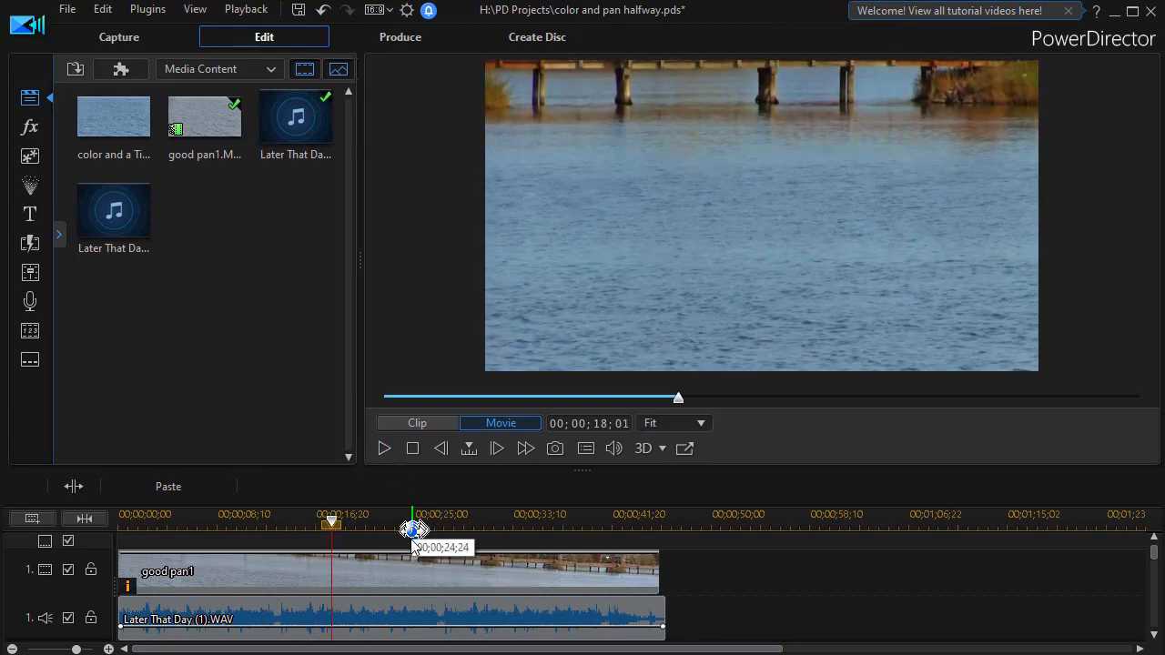
left_click_drag(415, 528, 426, 528)
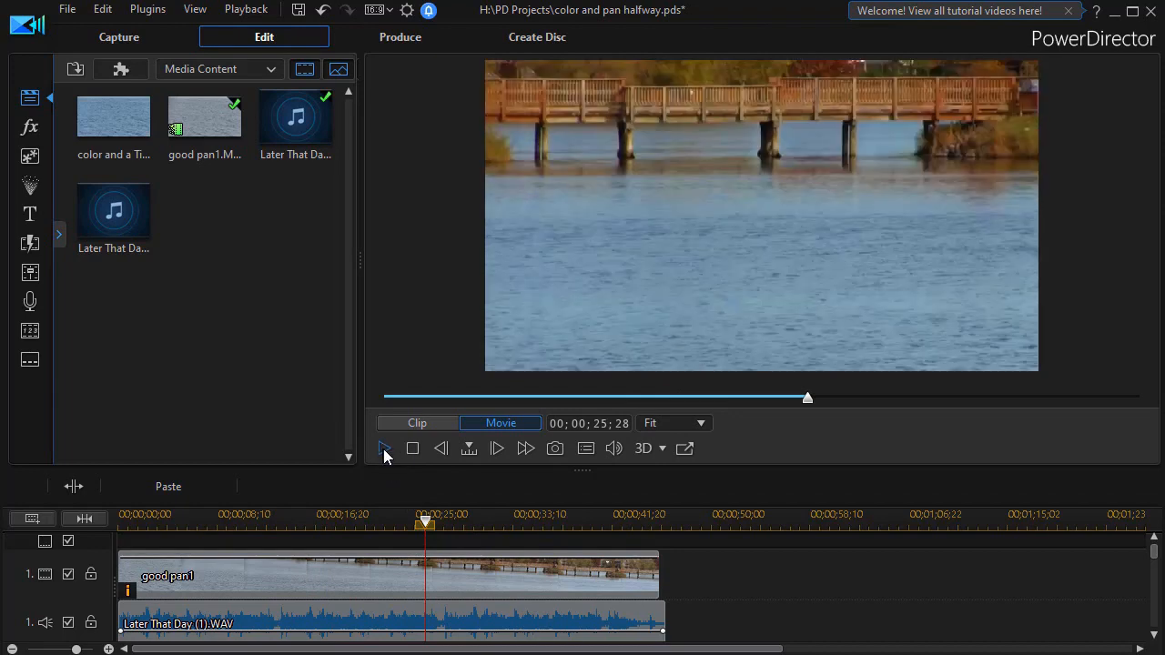
left_click(384, 448)
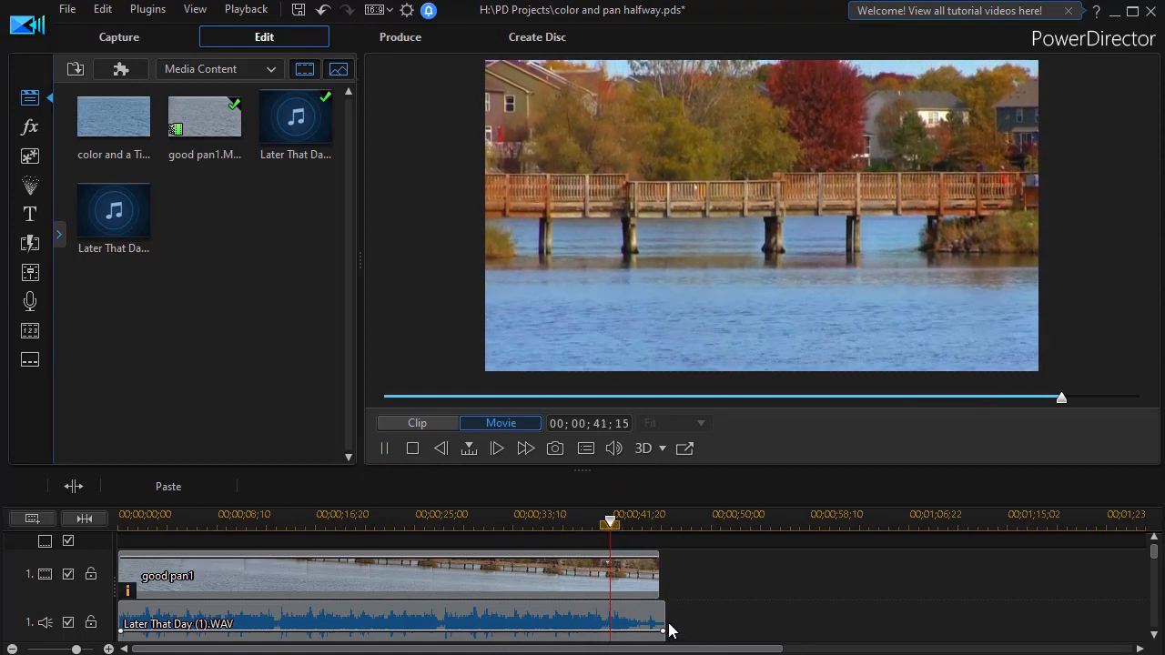
left_click_drag(610, 525, 633, 524)
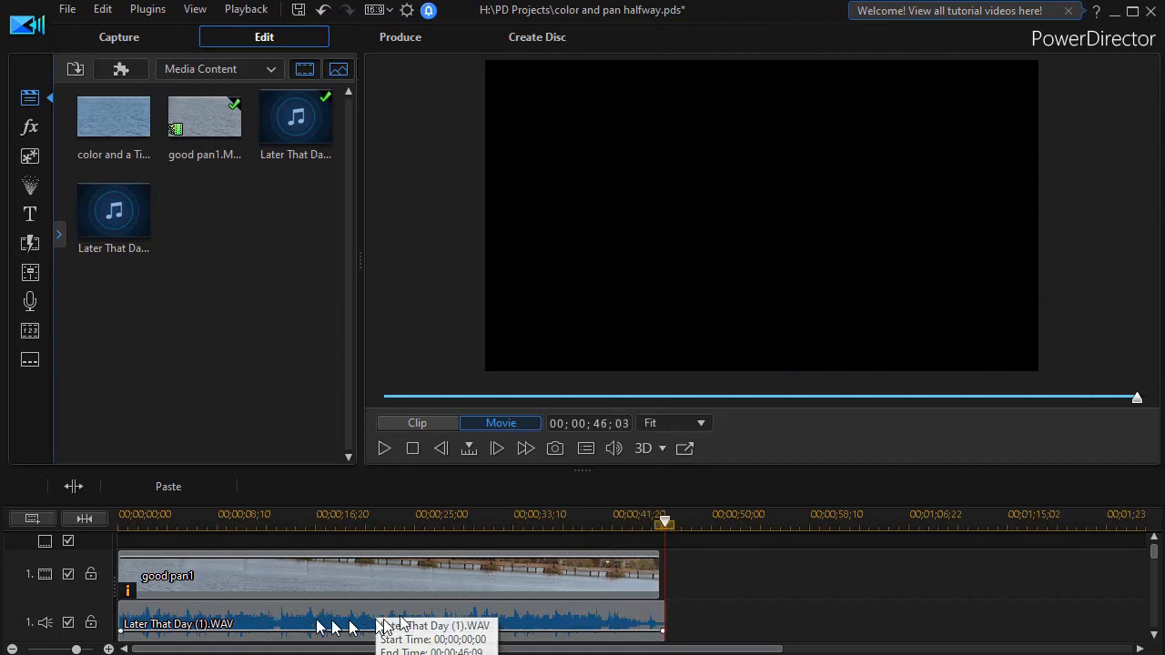
mouse_move(446, 615)
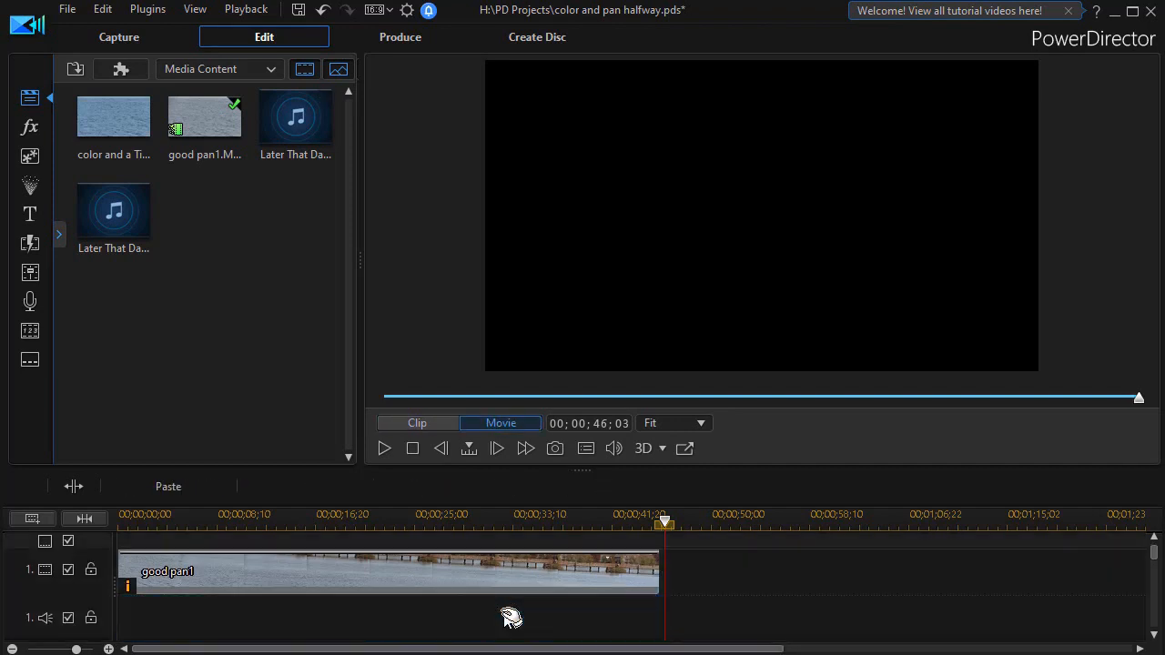
mouse_move(419, 455)
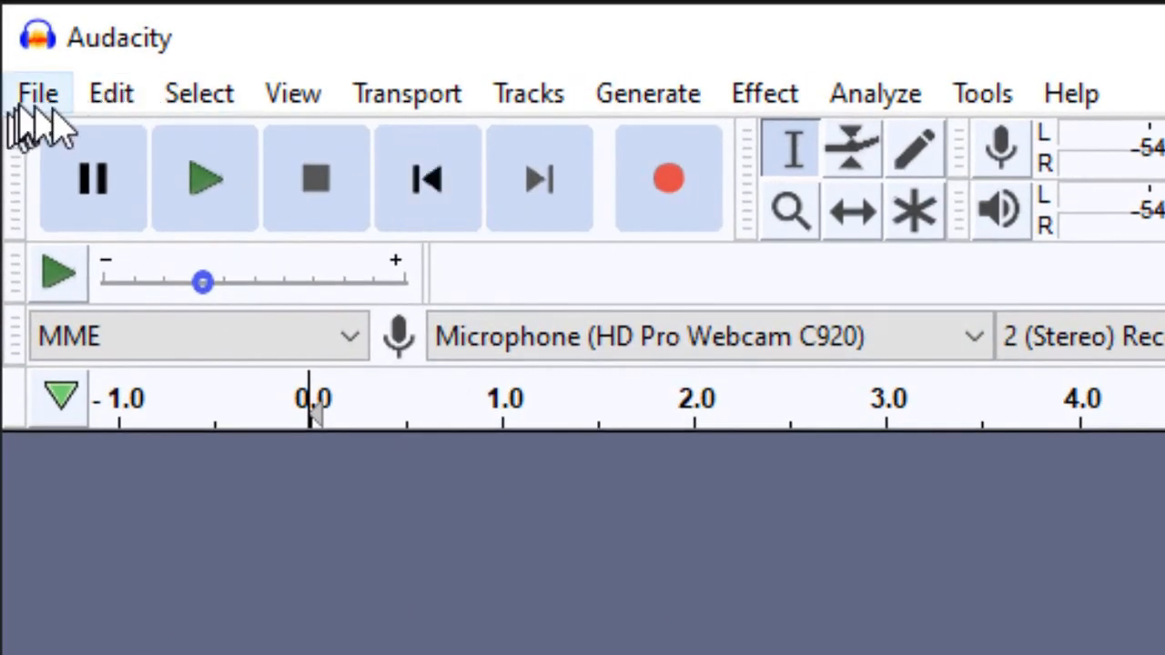
Import the Later That Day music file from the Audio folder via File > Import > Audio.
left_click(38, 91)
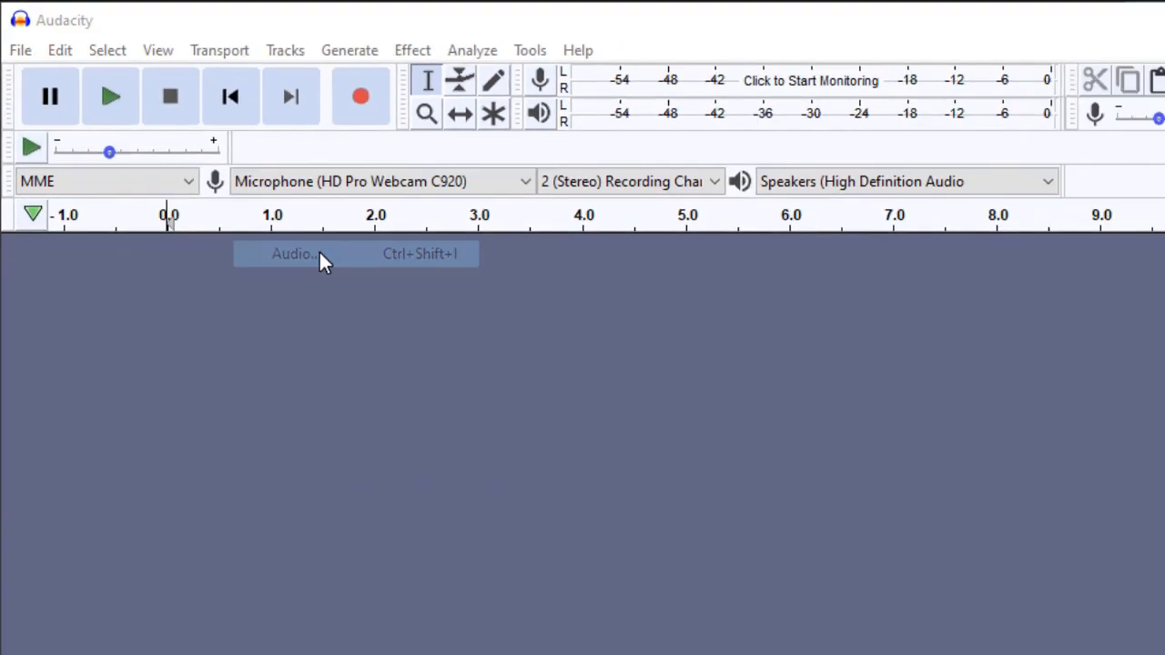
left_click(295, 253)
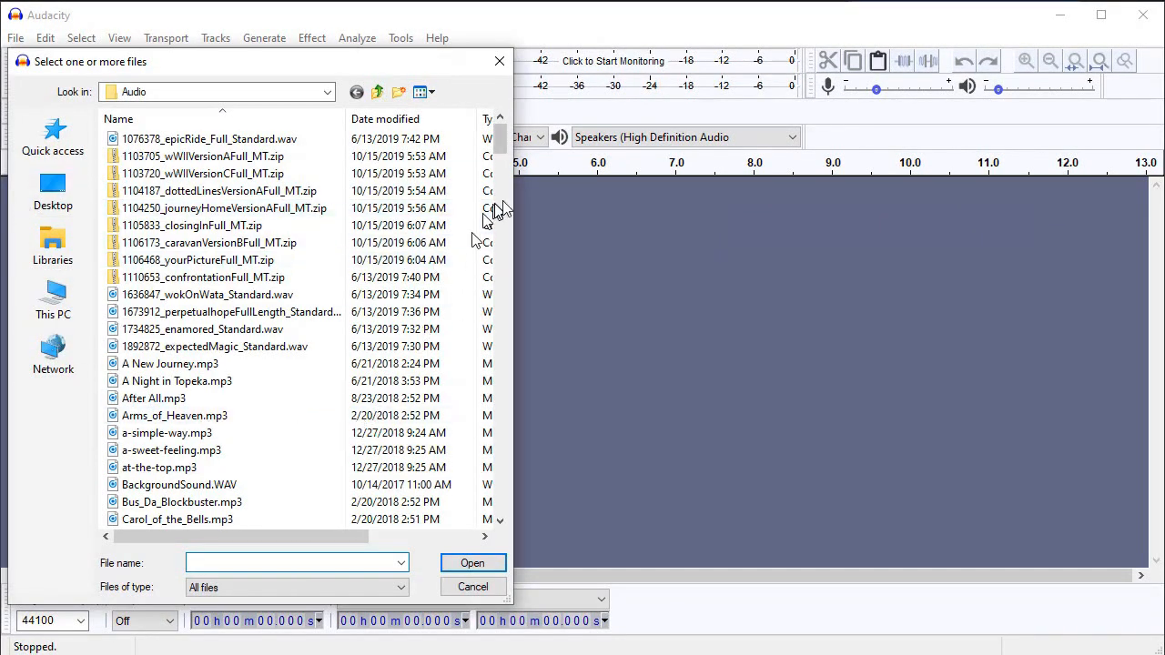
left_click(473, 563)
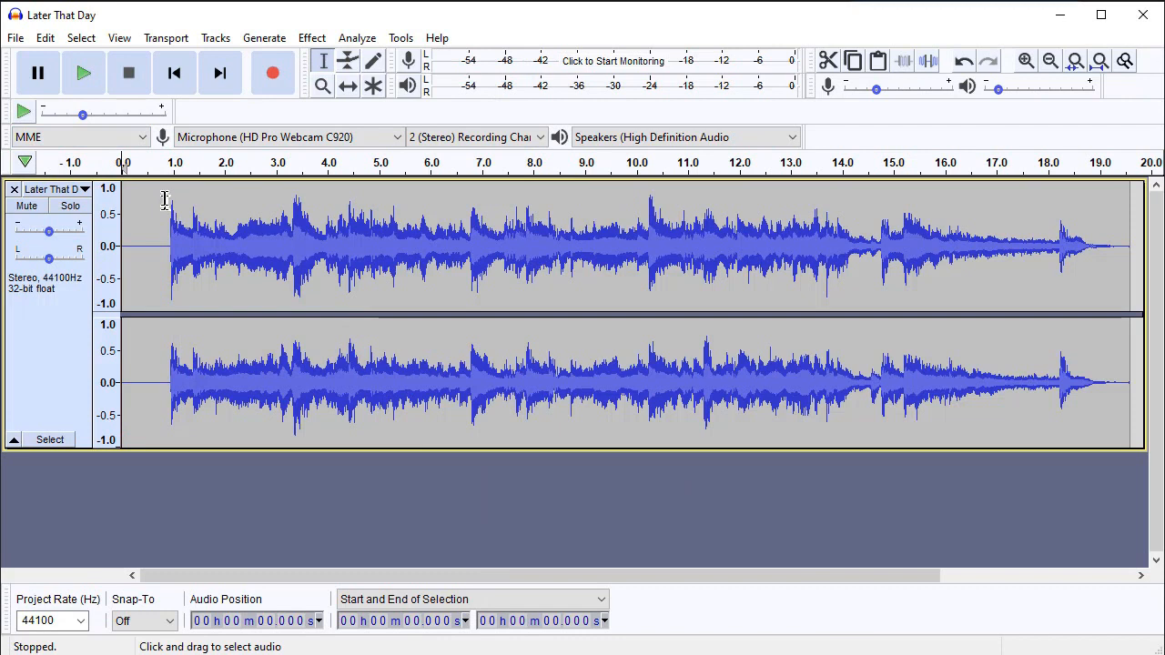
mouse_move(168, 200)
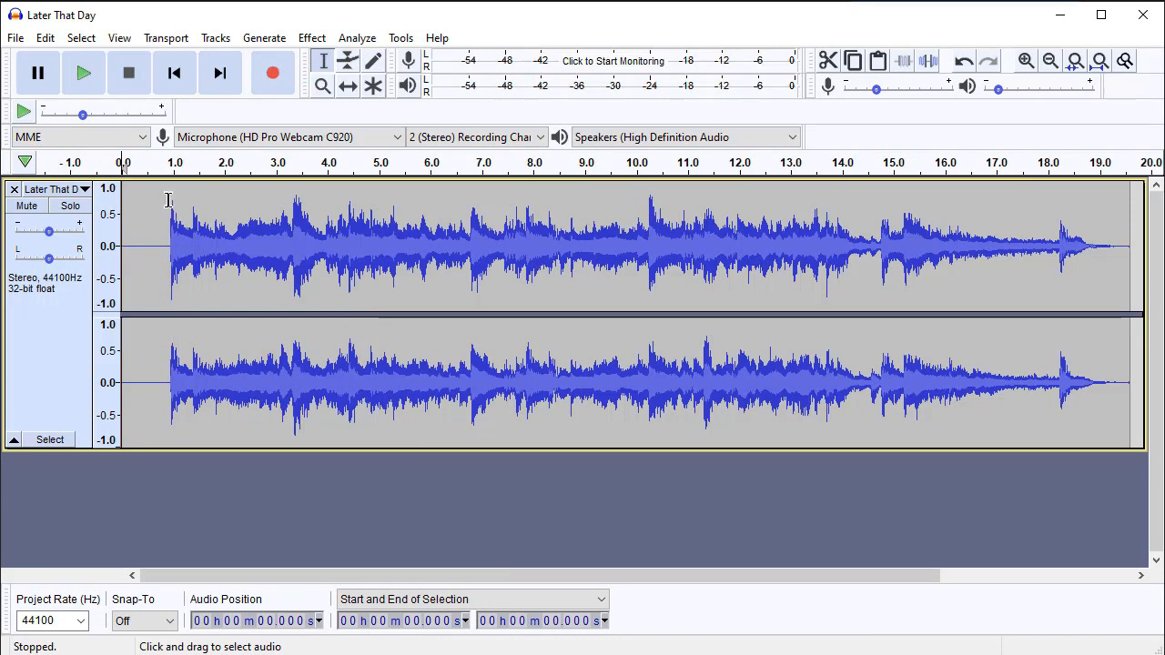
mouse_move(167, 202)
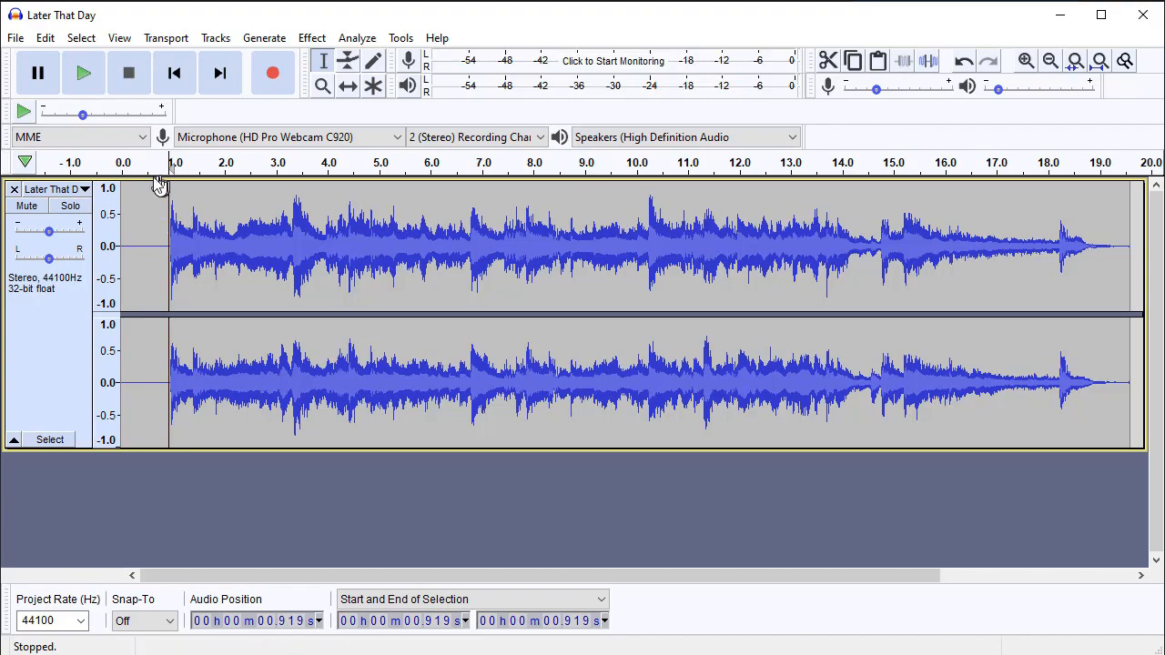
mouse_move(178, 200)
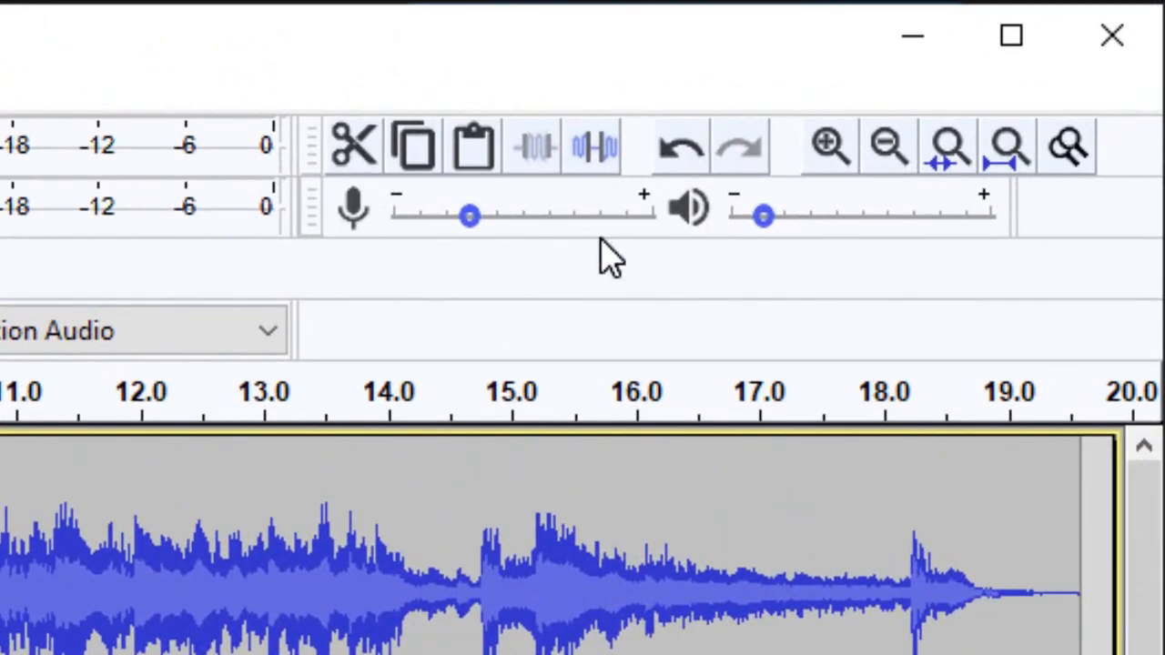
mouse_move(827, 146)
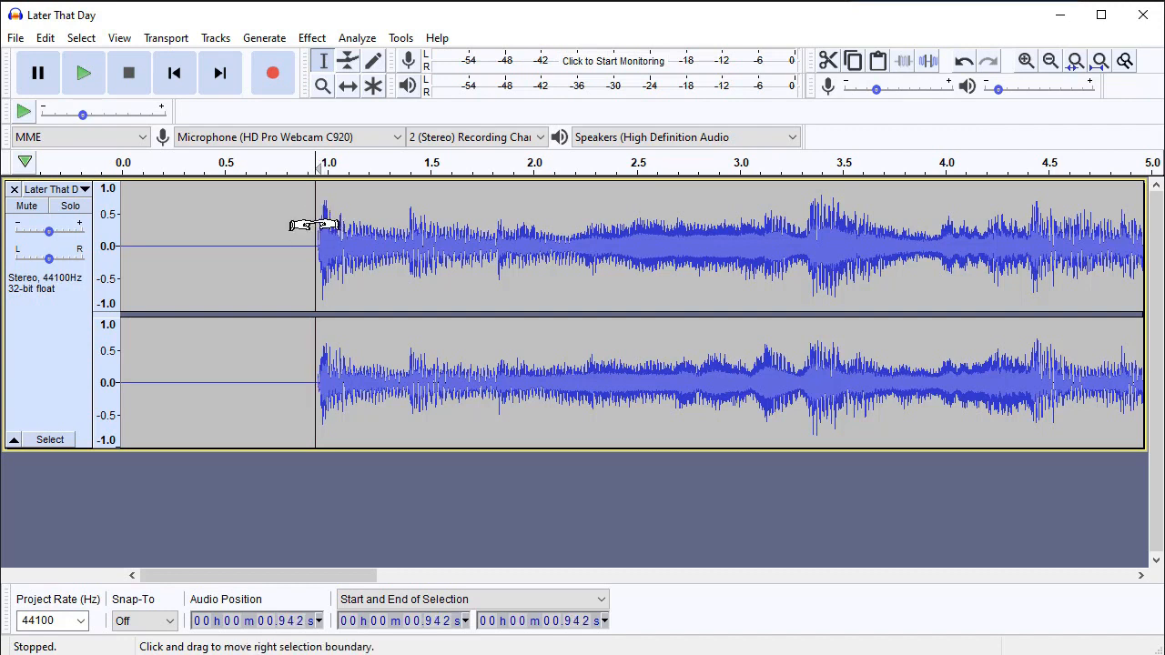
mouse_move(324, 209)
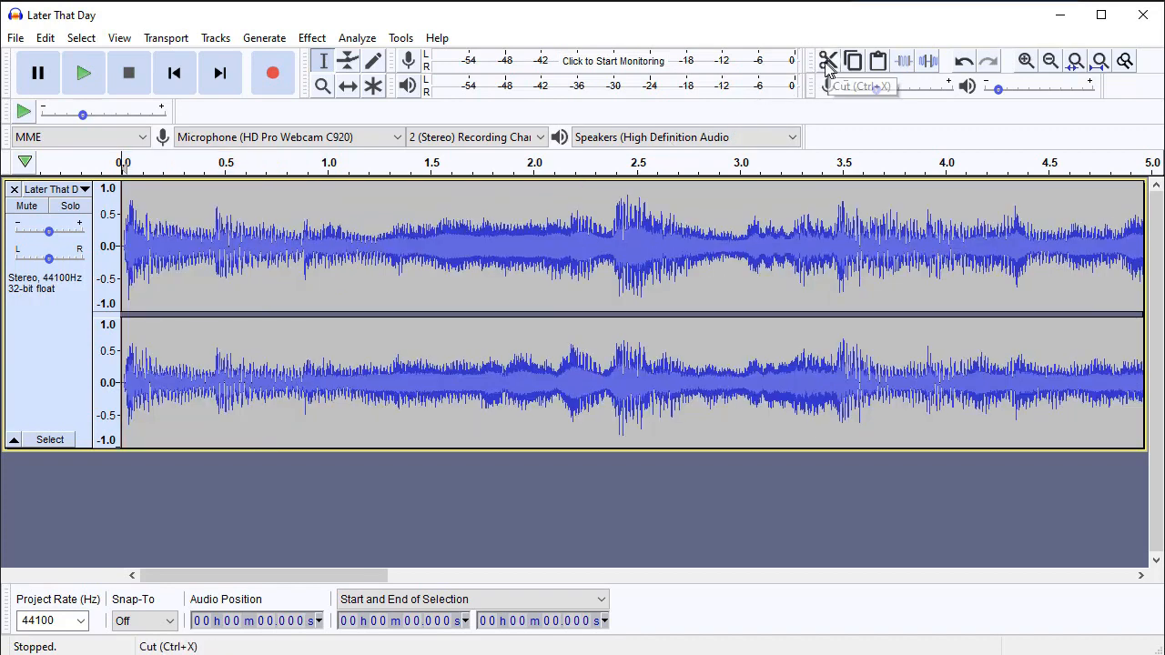
mouse_move(1036, 69)
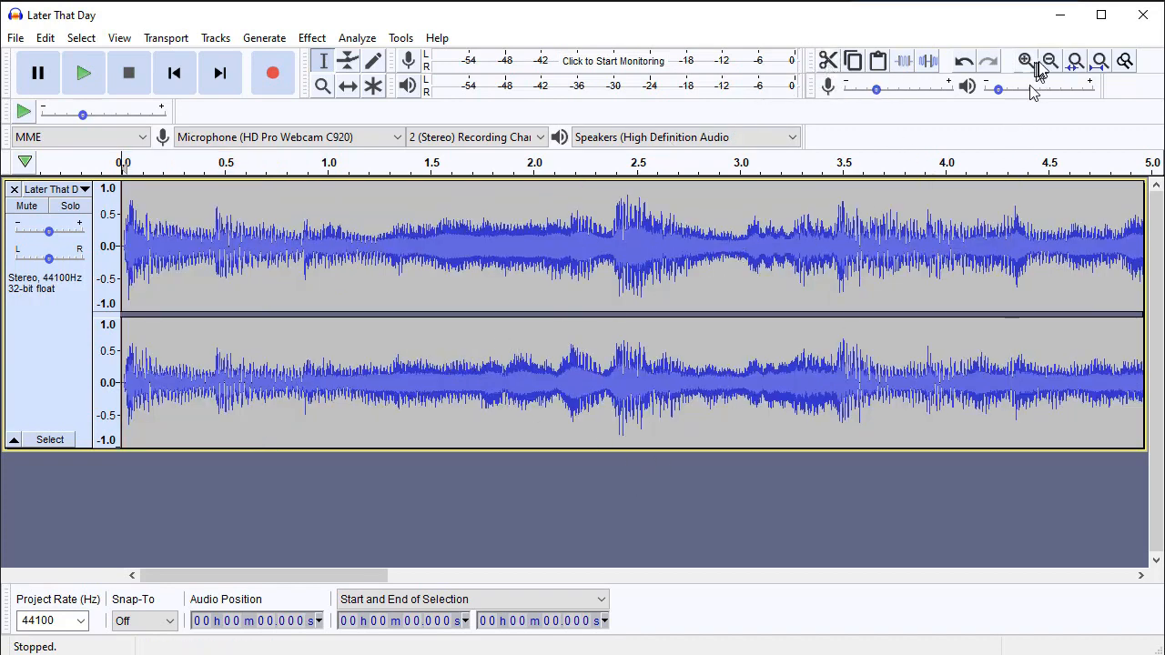
Zoom in to check the pasted repeat, then zoom out to show the whole 46-second track.
left_click(1048, 62)
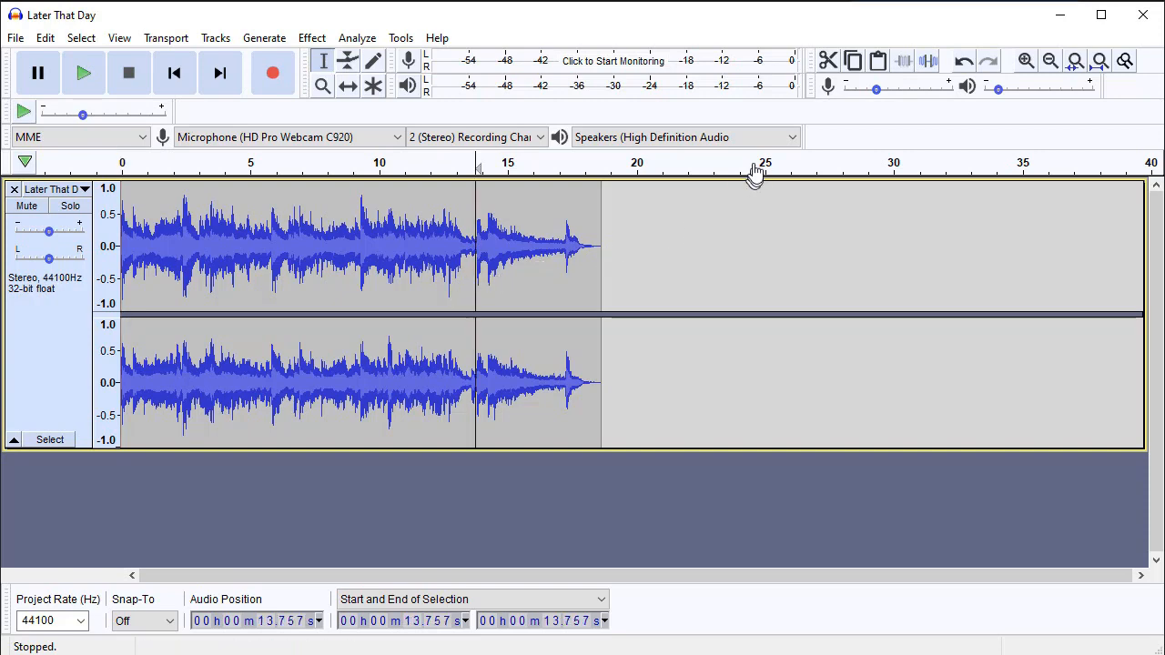
left_click(1025, 61)
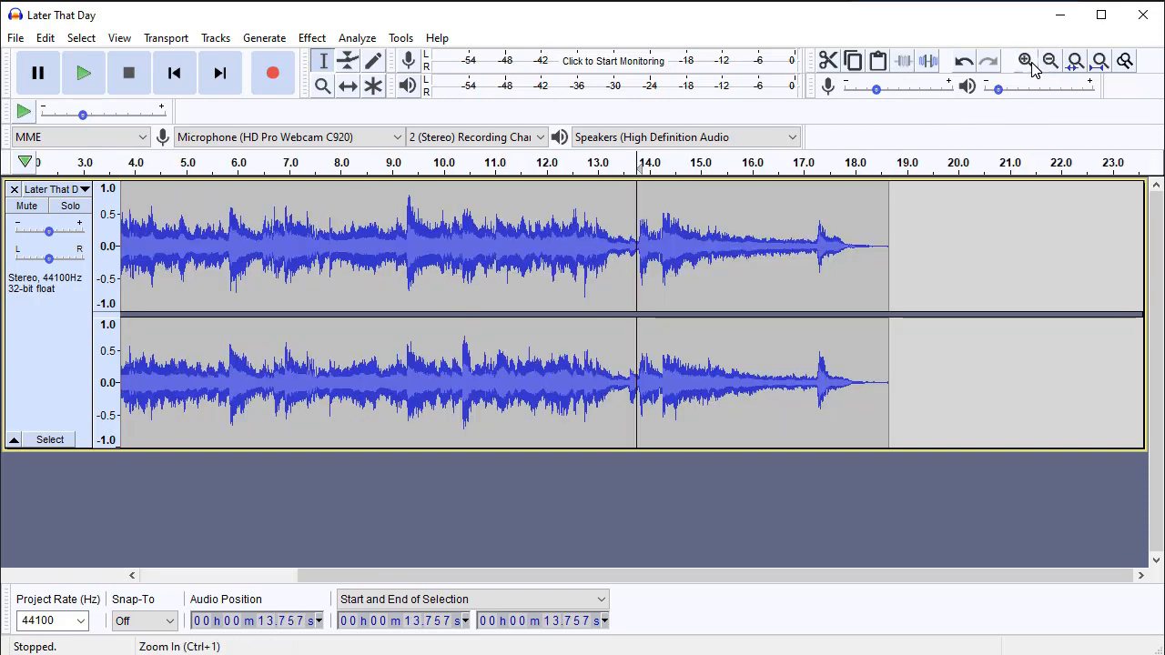
left_click(1023, 60)
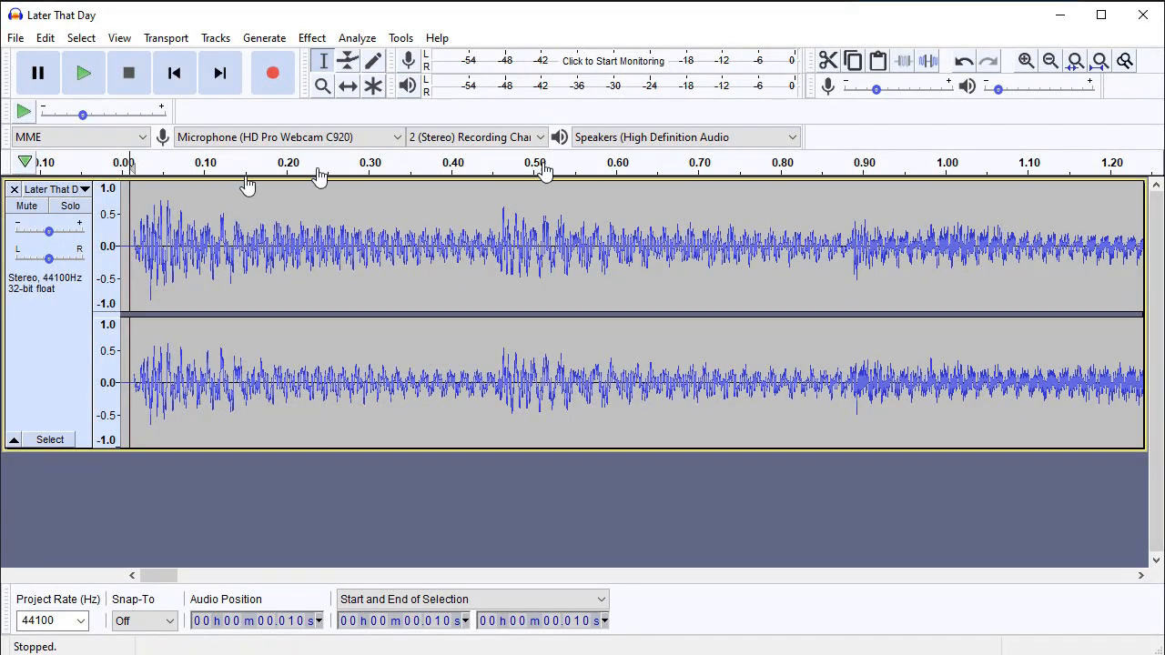
mouse_move(877, 62)
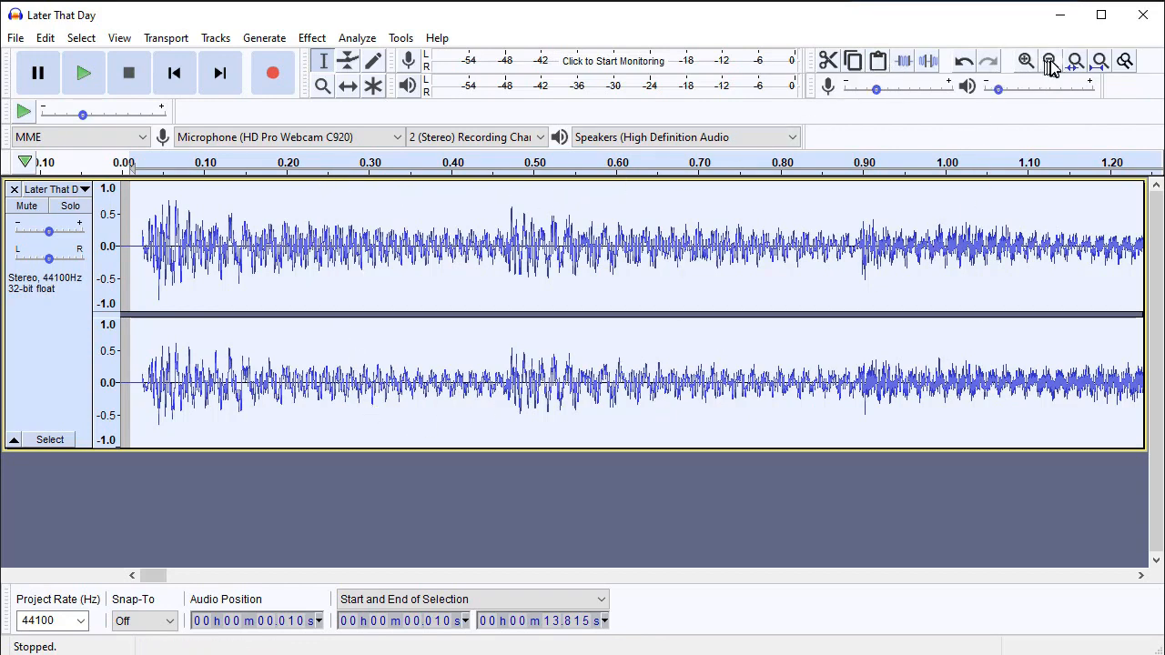
left_click(1049, 62)
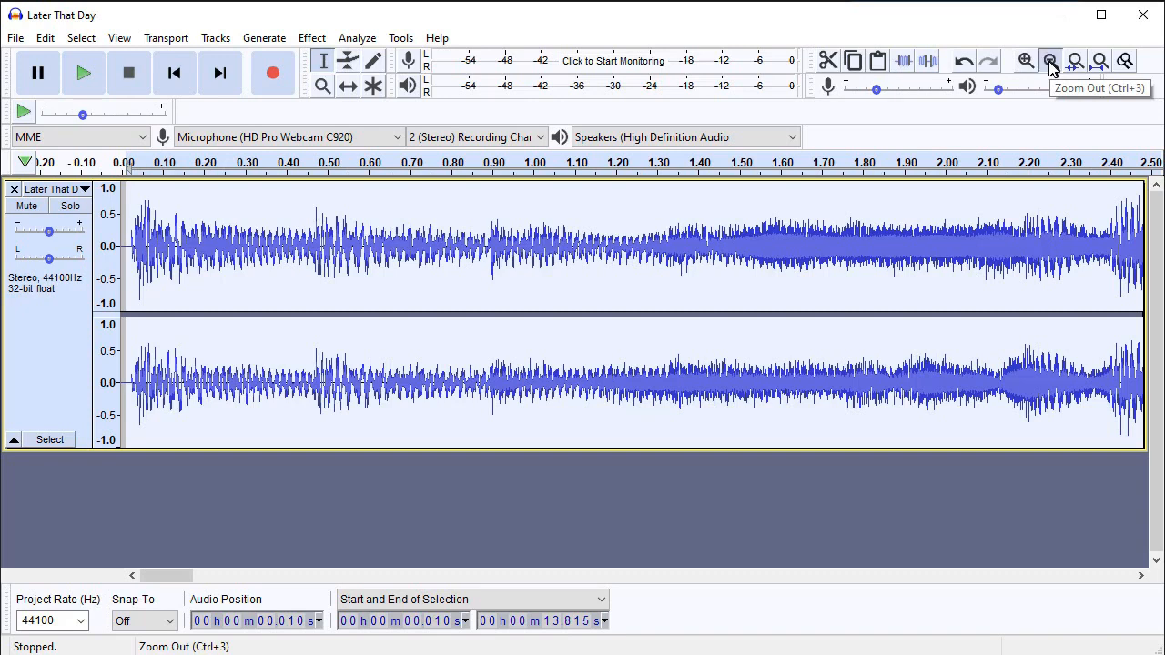
left_click(1049, 60)
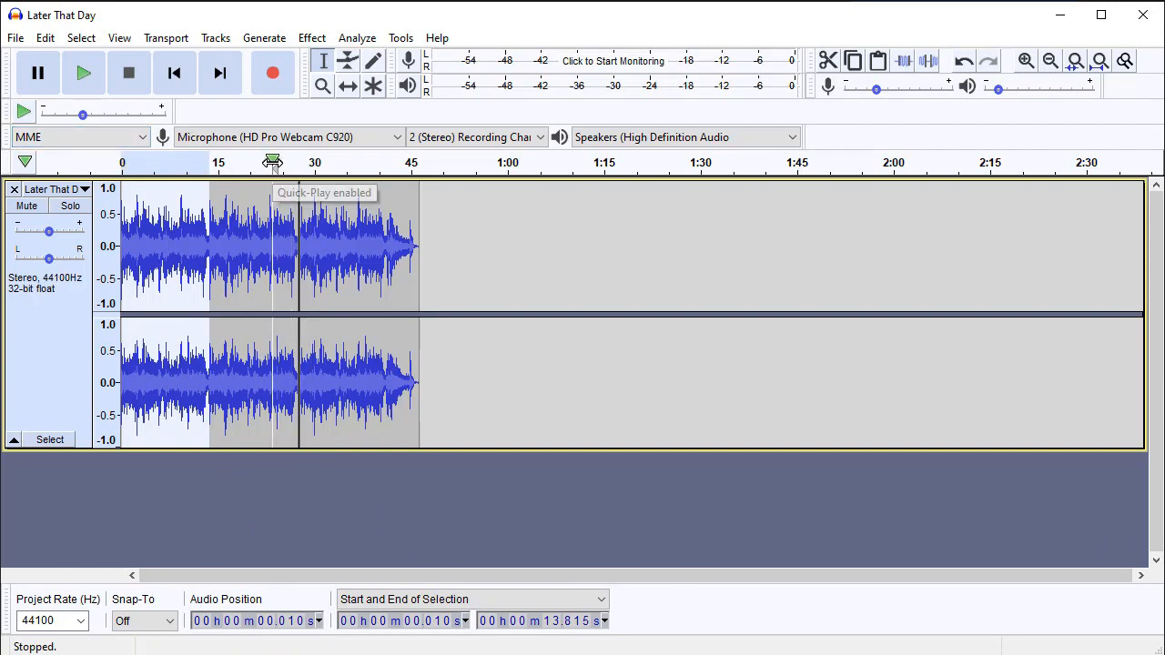
Play back the lengthened song to check the joins, stop, and bring up the File menu.
left_click(84, 73)
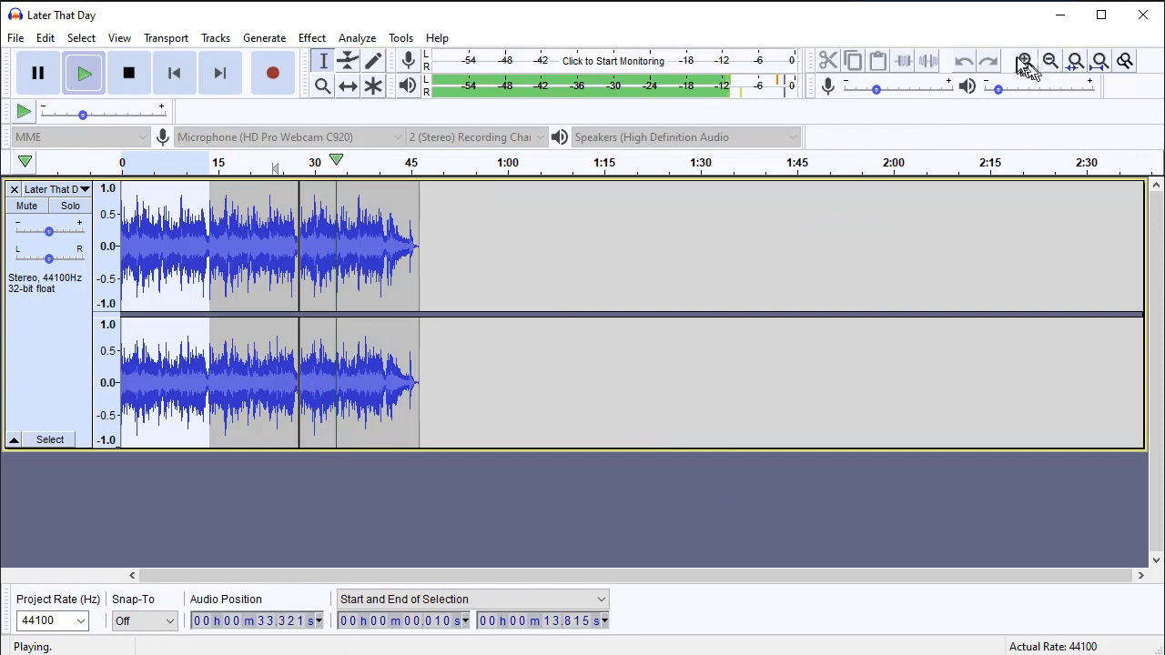
left_click(1023, 62)
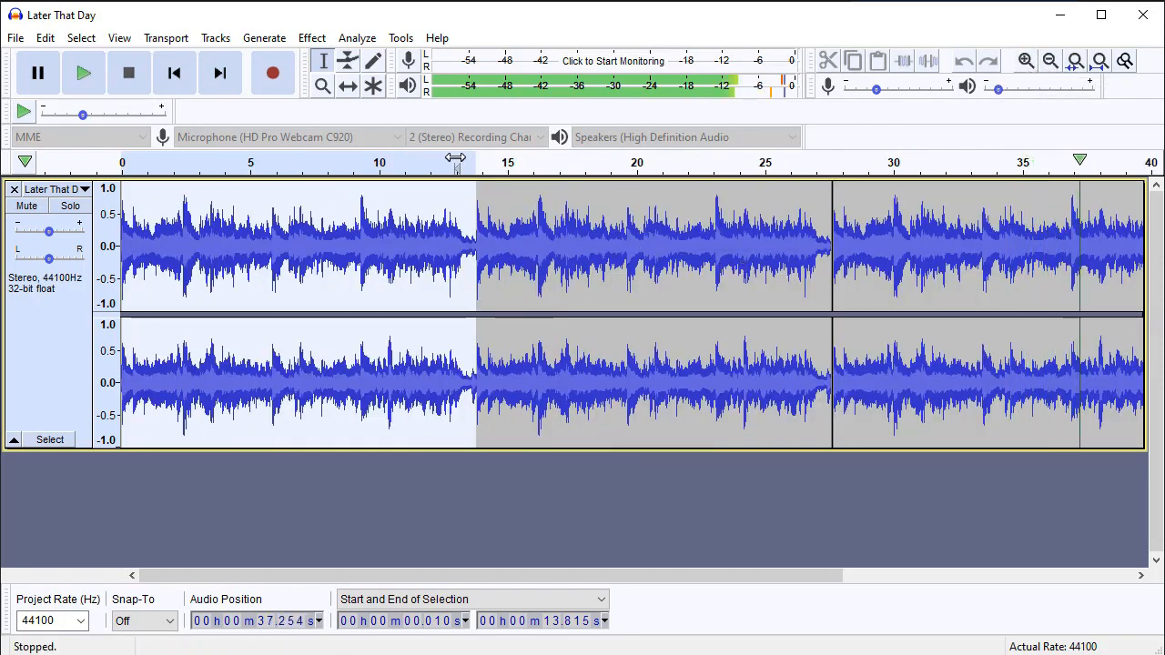
left_click(84, 73)
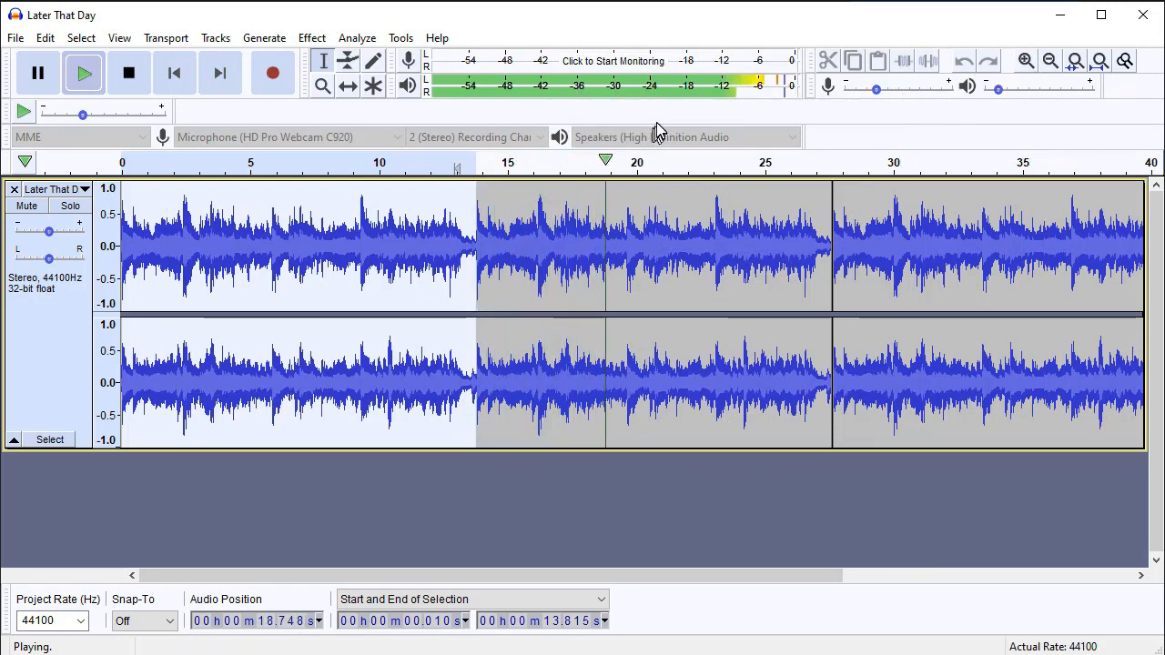
left_click(128, 72)
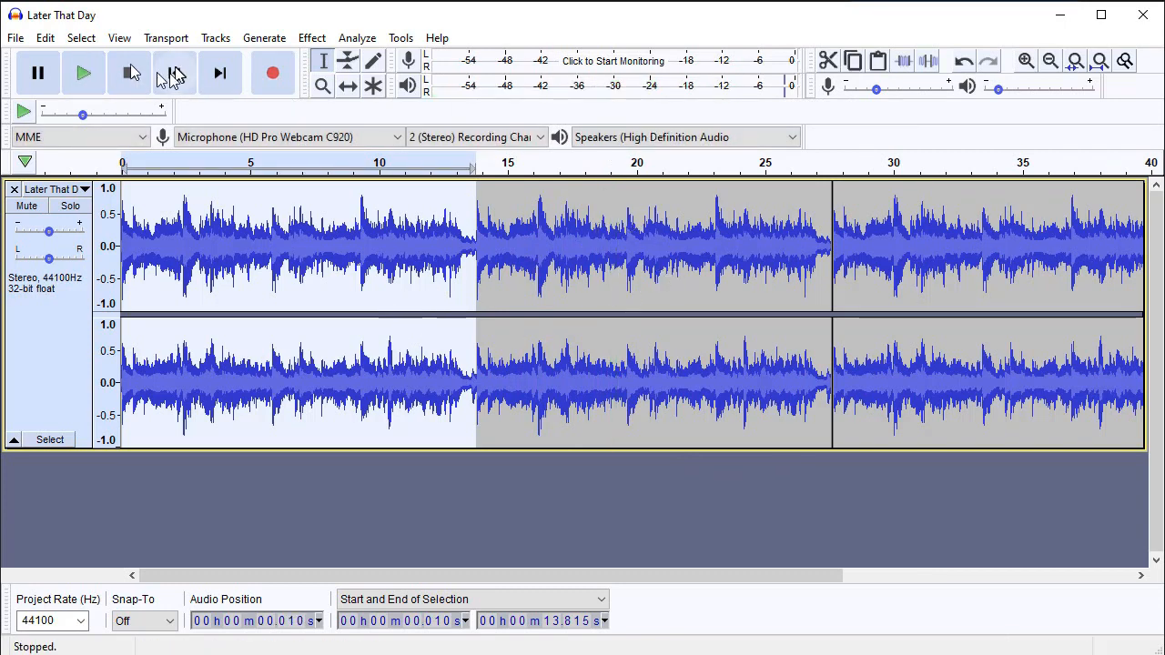
left_click(15, 36)
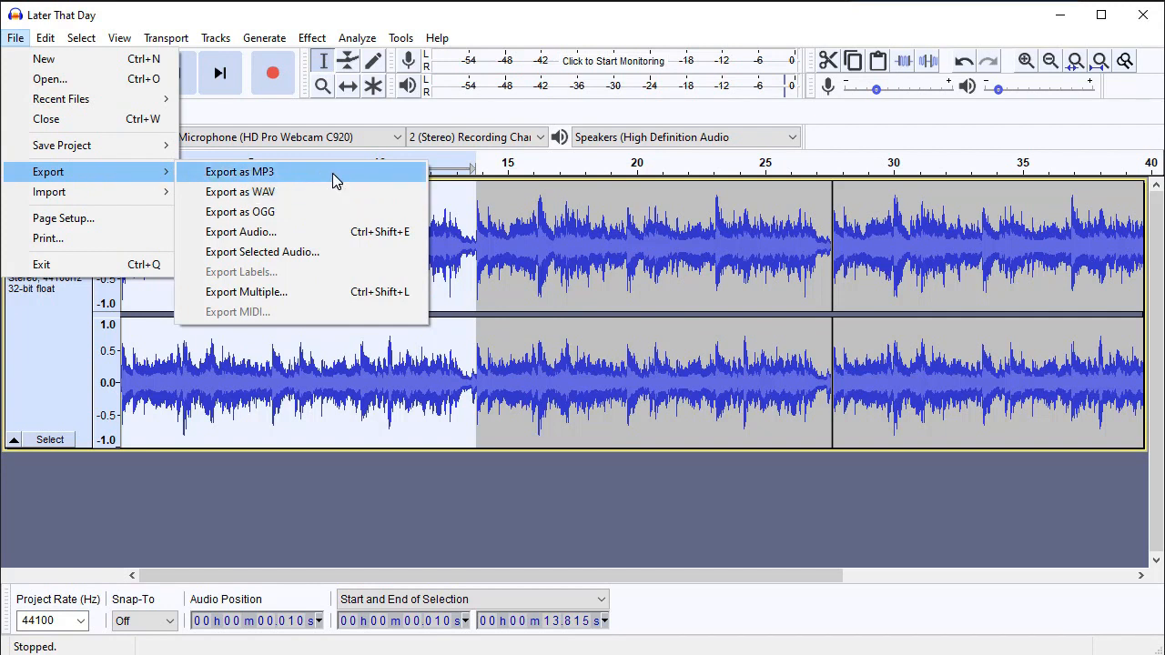
Export as WAV named TEST.wav, accept the metadata, and close Audacity.
left_click(240, 191)
type("TEST.wav")
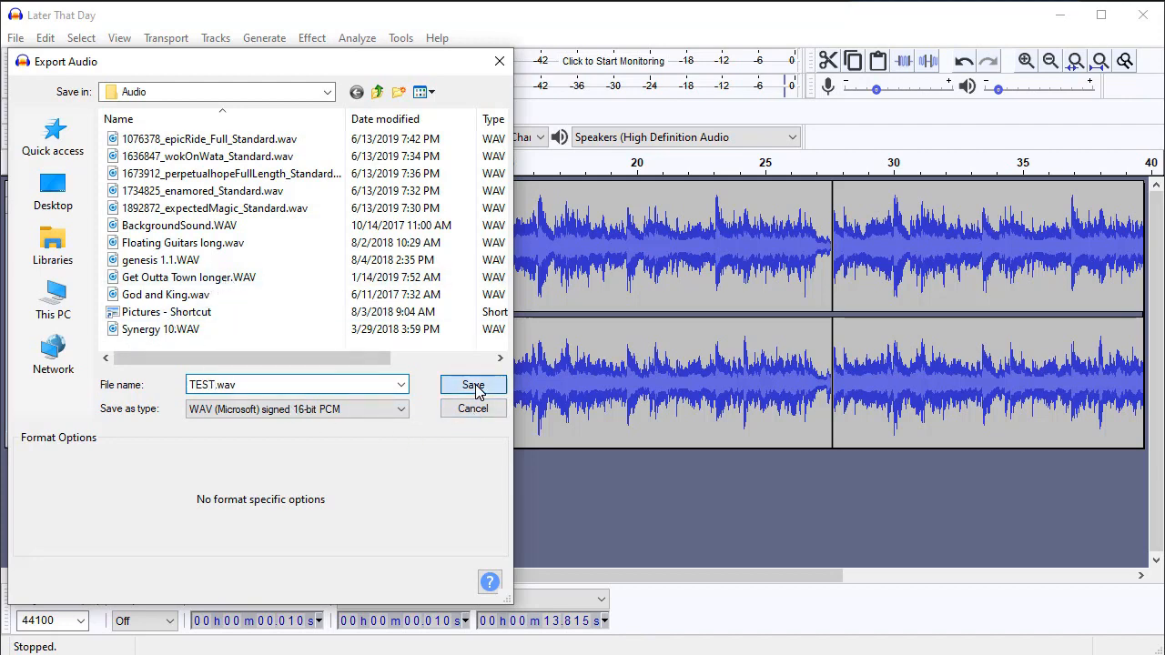
left_click(473, 386)
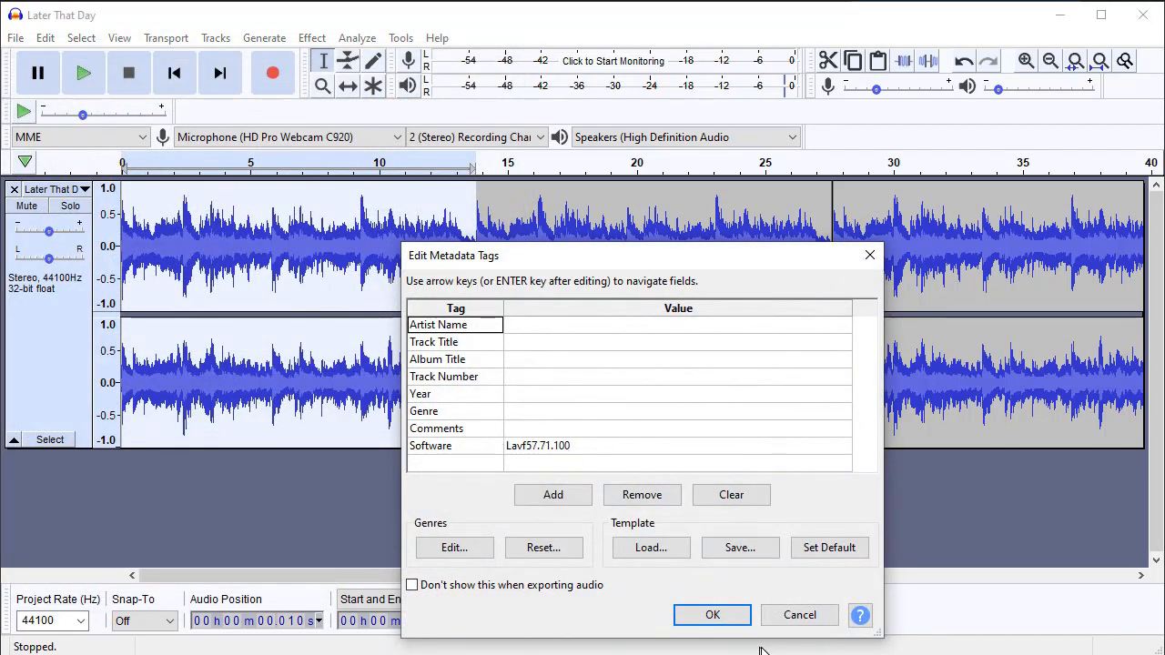
left_click(712, 615)
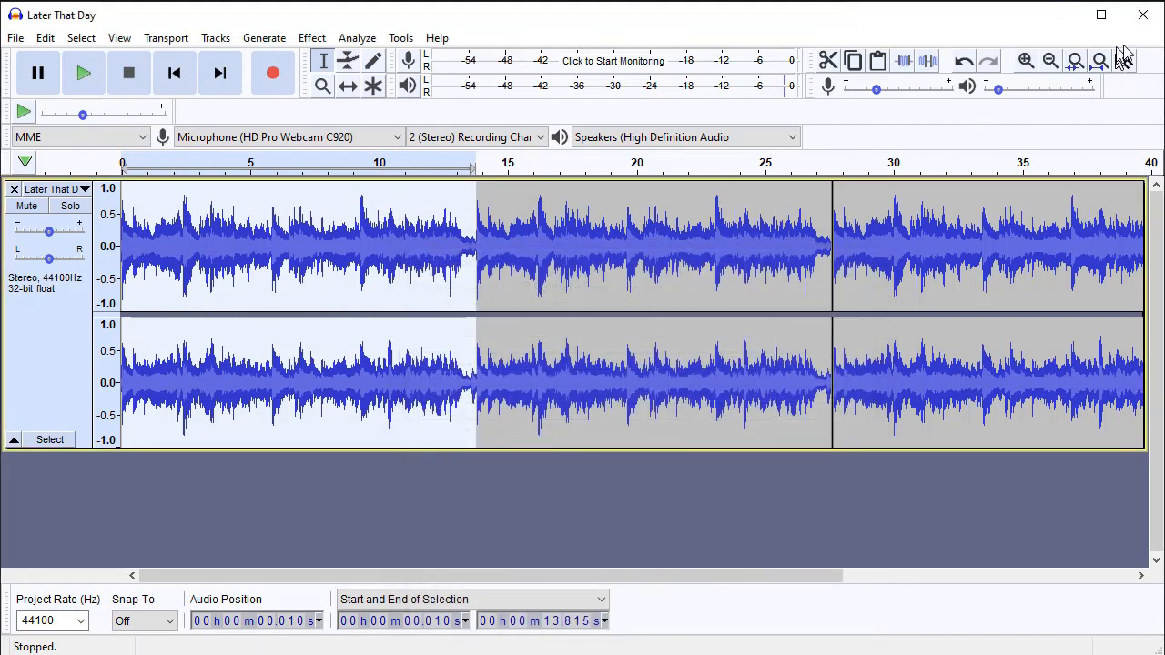
left_click(1143, 14)
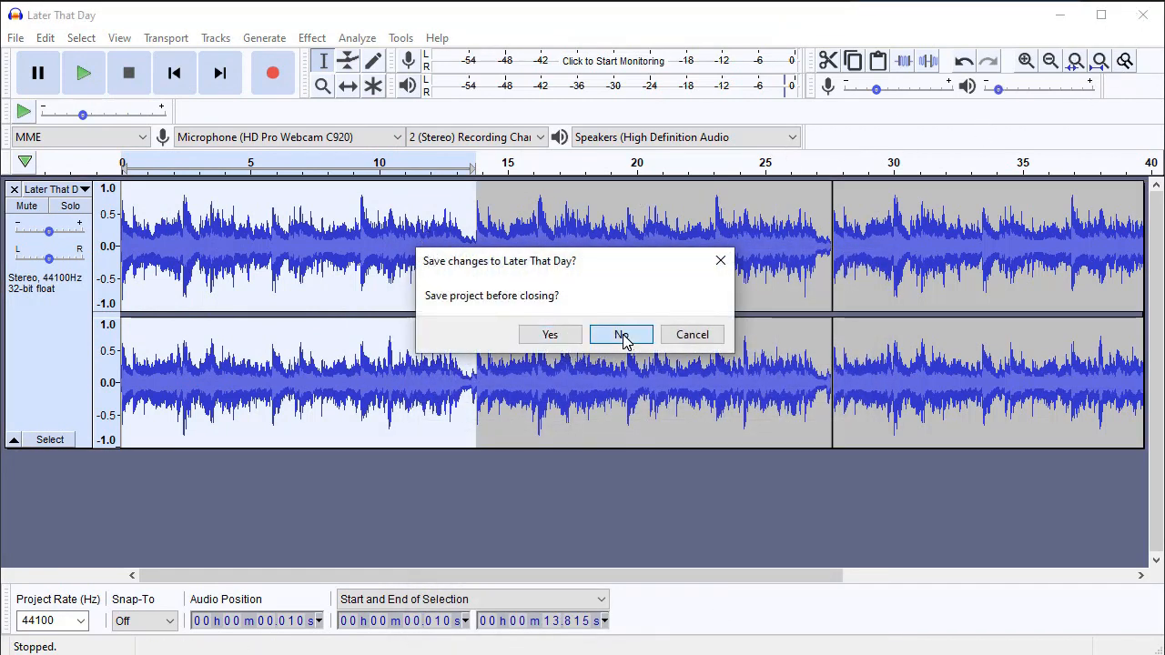
Close the Audacity project without saving and import TEST.wav from the Audio folder into PowerDirector.
left_click(621, 335)
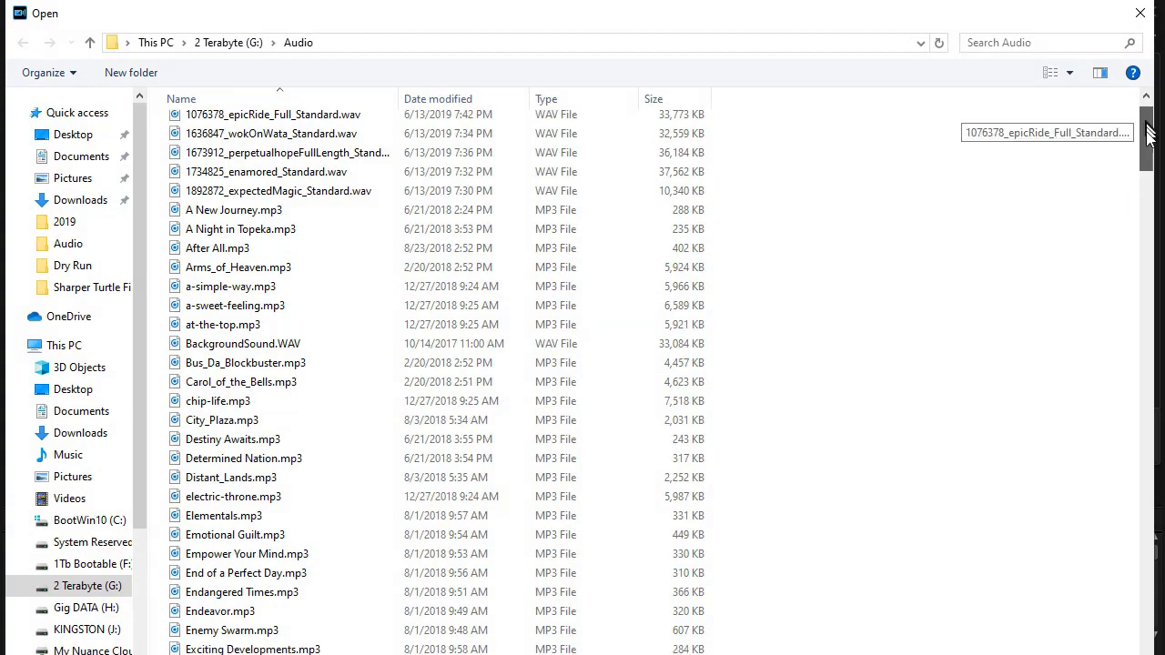
scroll("down", 3)
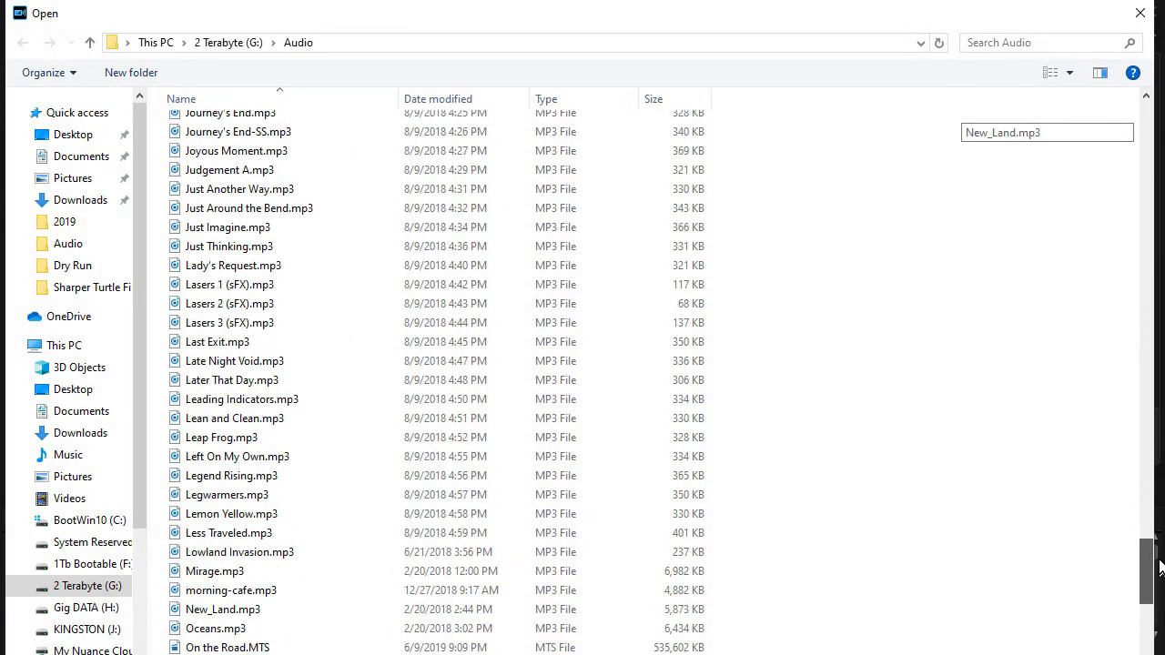
scroll("down", 3)
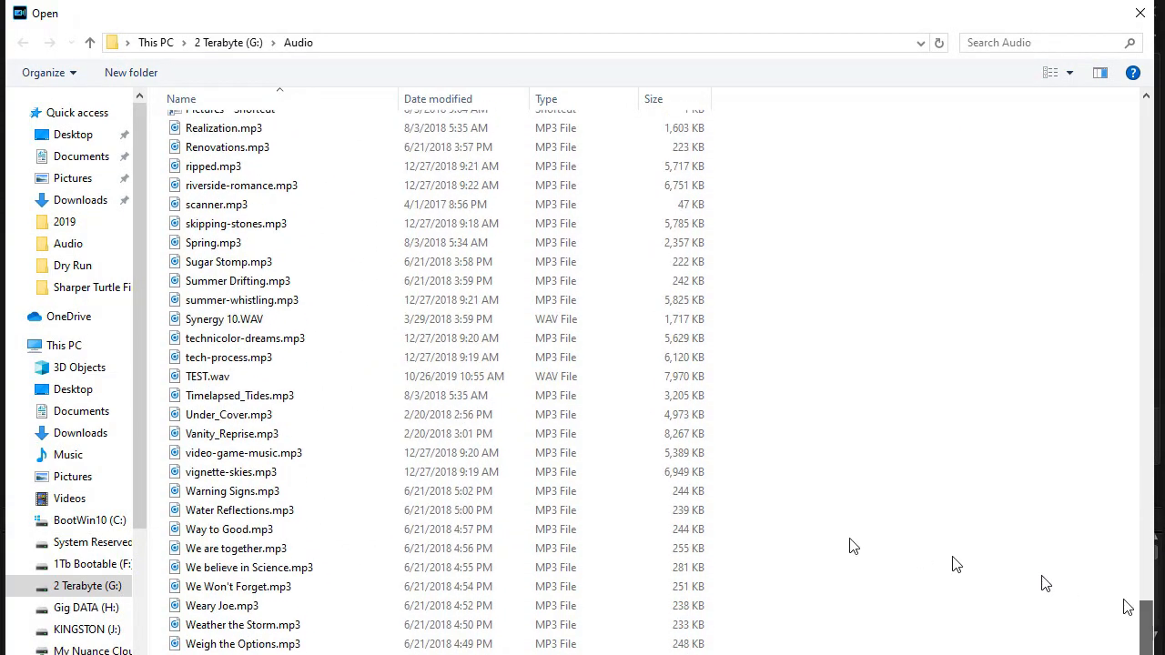
left_click(207, 375)
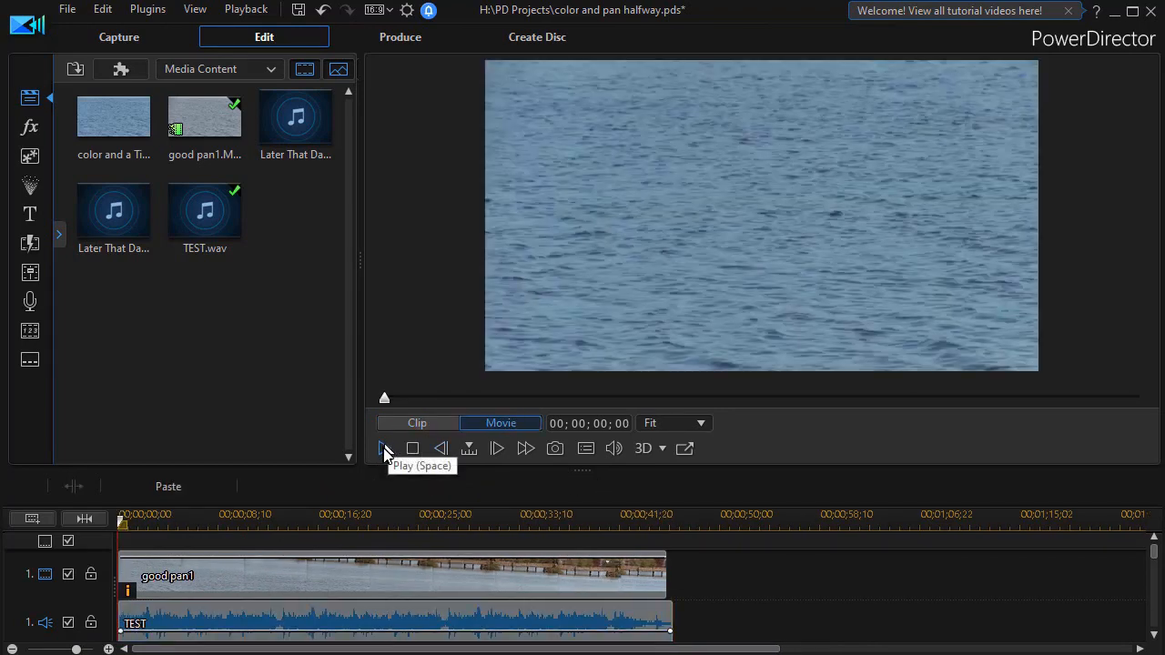
left_click(383, 448)
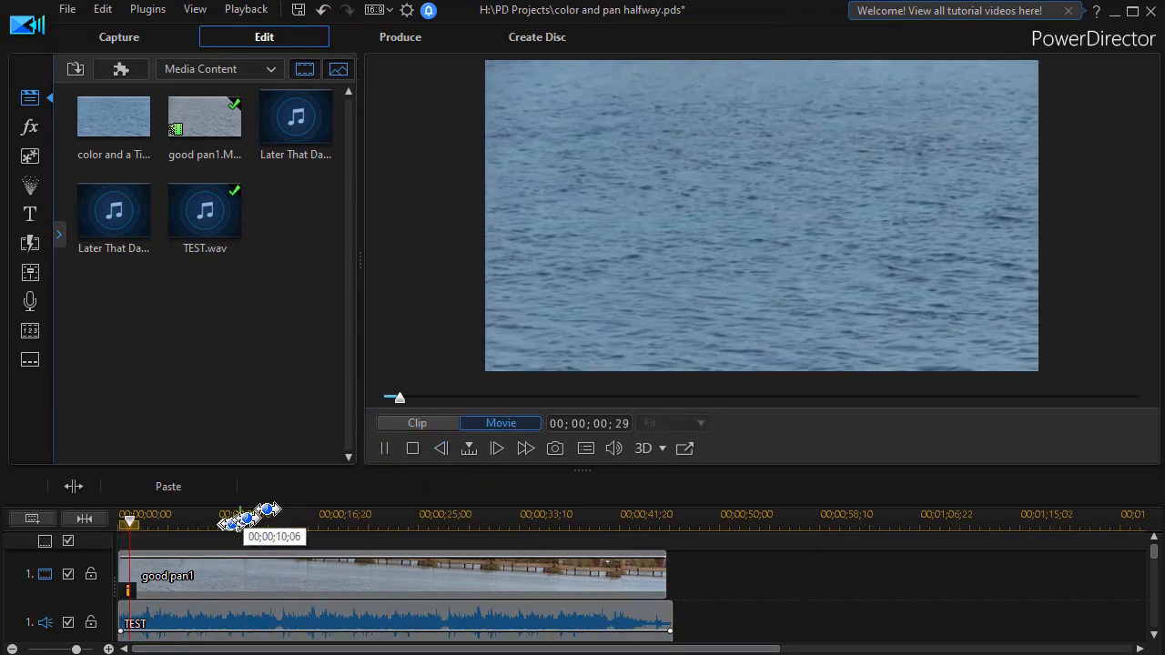
left_click(382, 448)
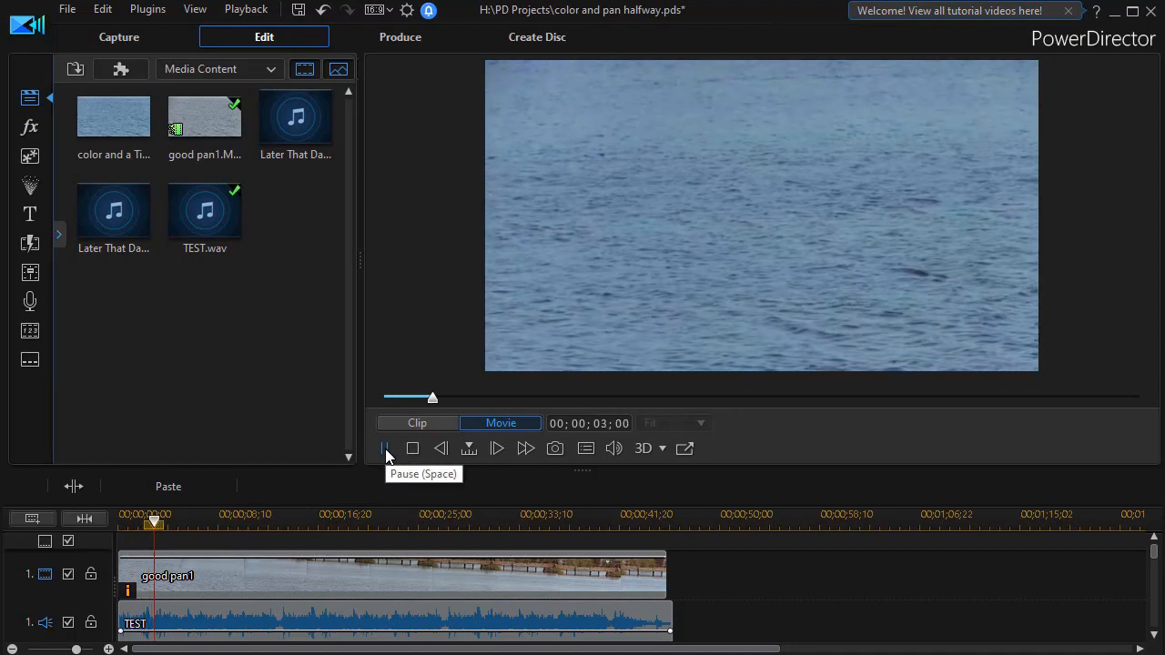
left_click(384, 447)
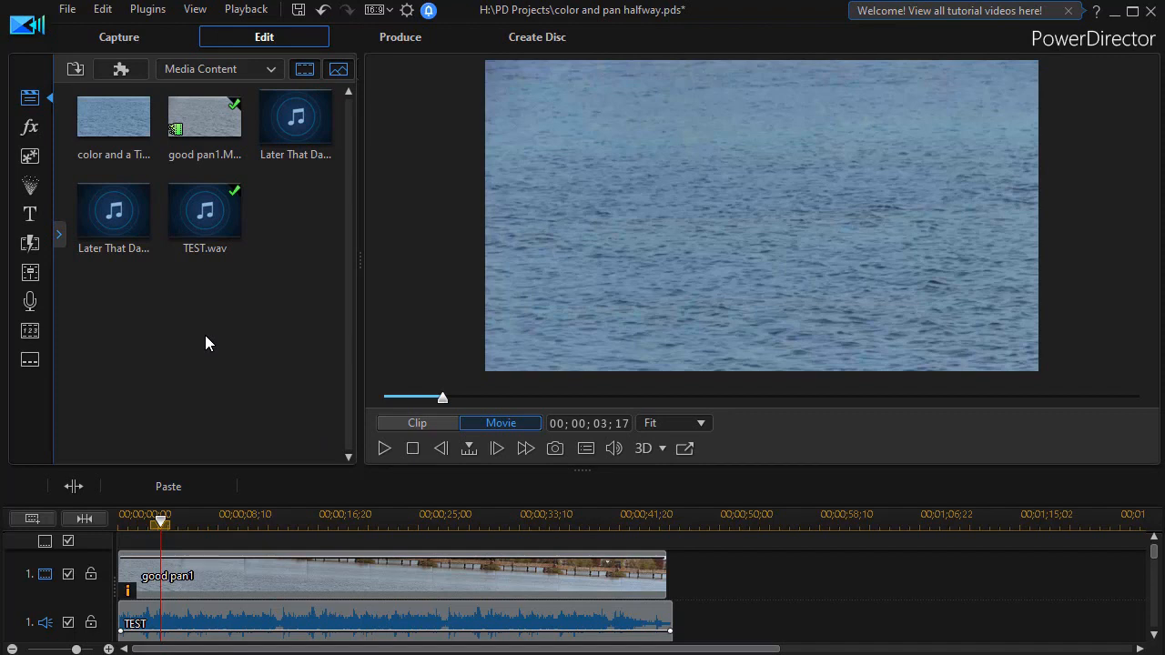
mouse_move(411, 586)
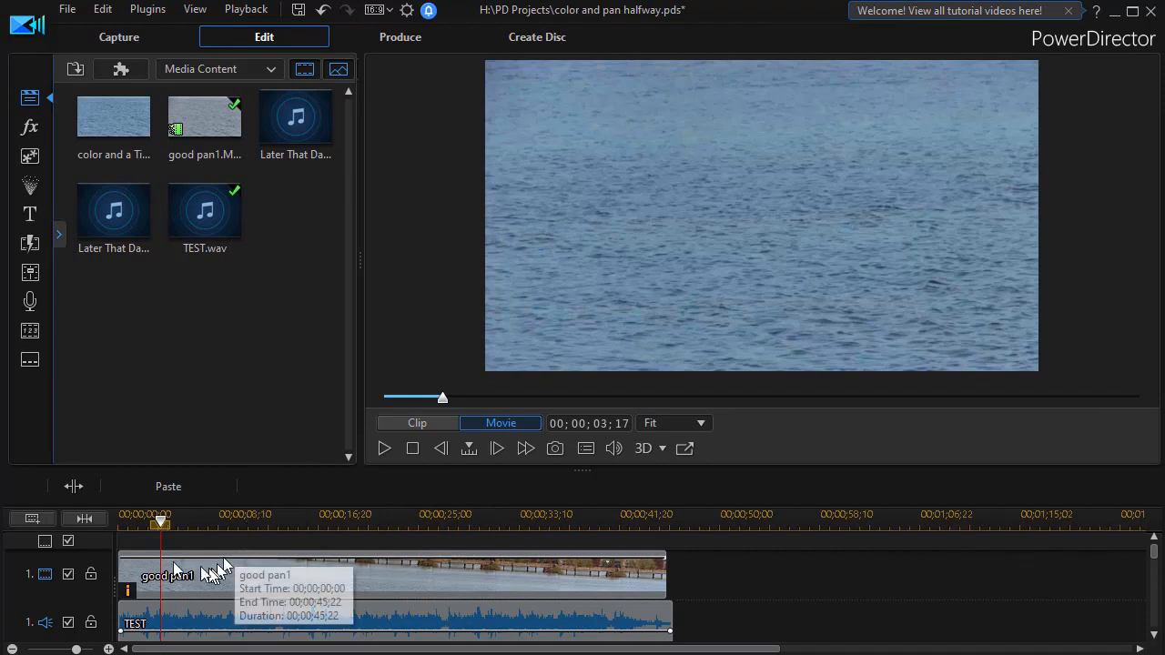
mouse_move(616, 563)
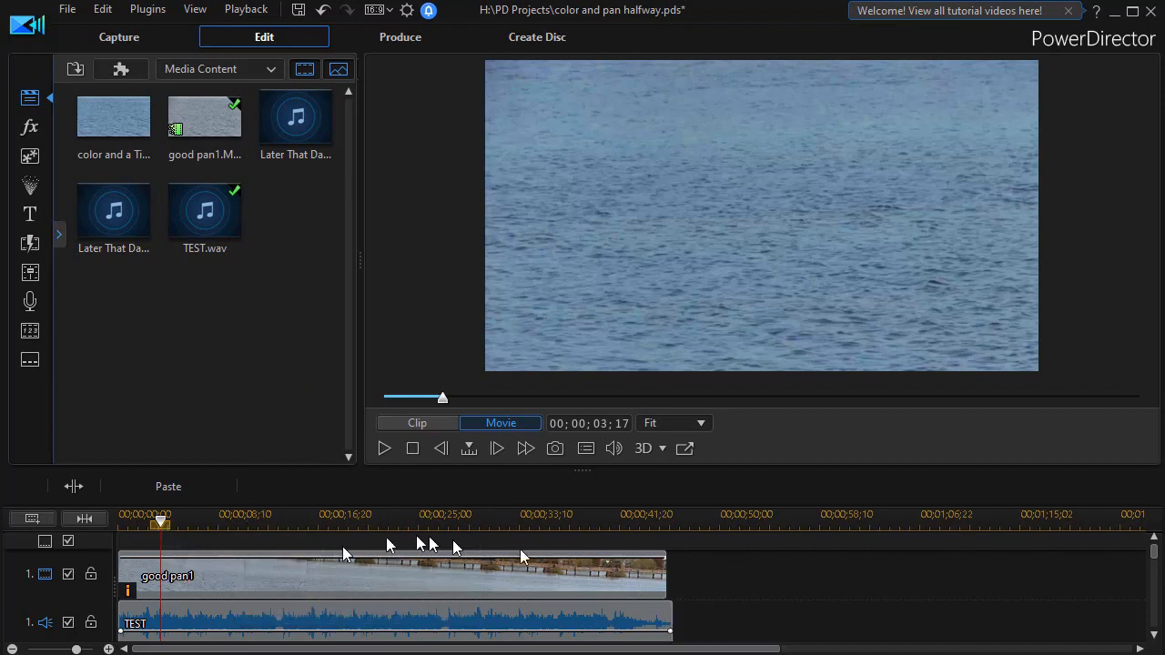
mouse_move(919, 611)
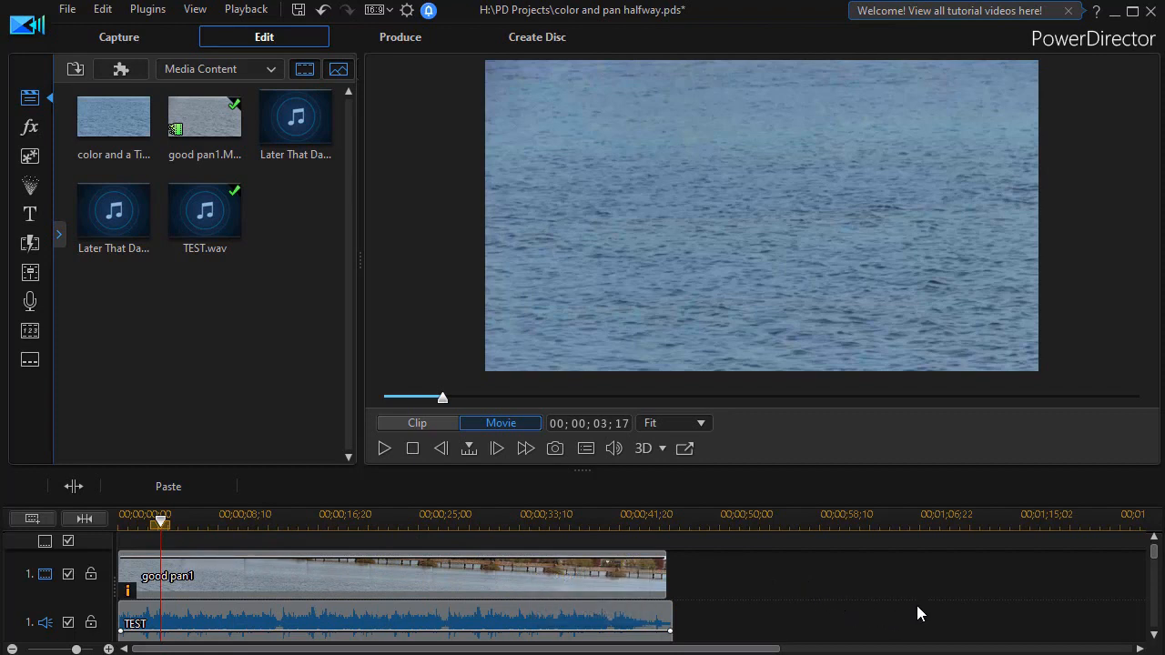
mouse_move(880, 616)
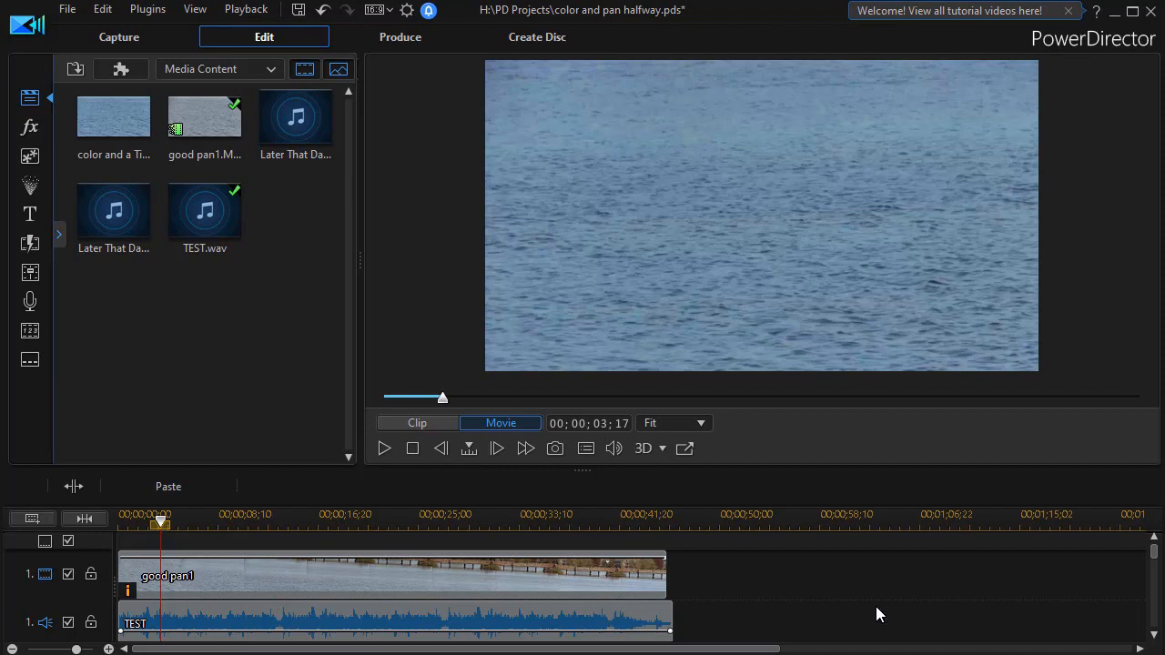
mouse_move(748, 557)
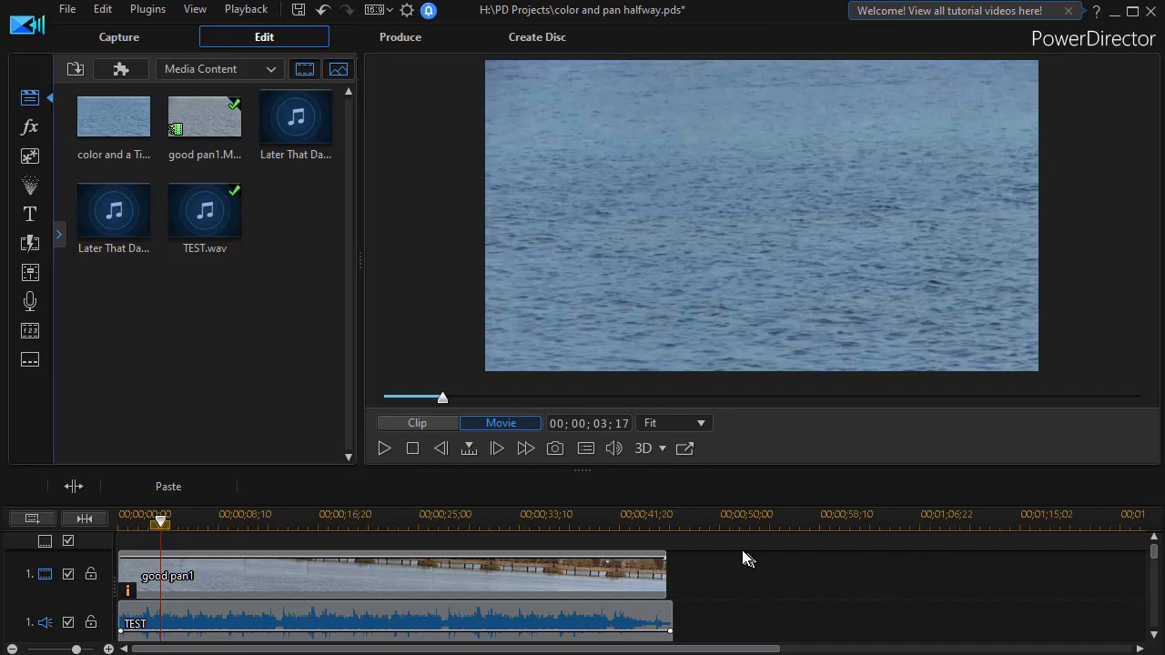
mouse_move(764, 546)
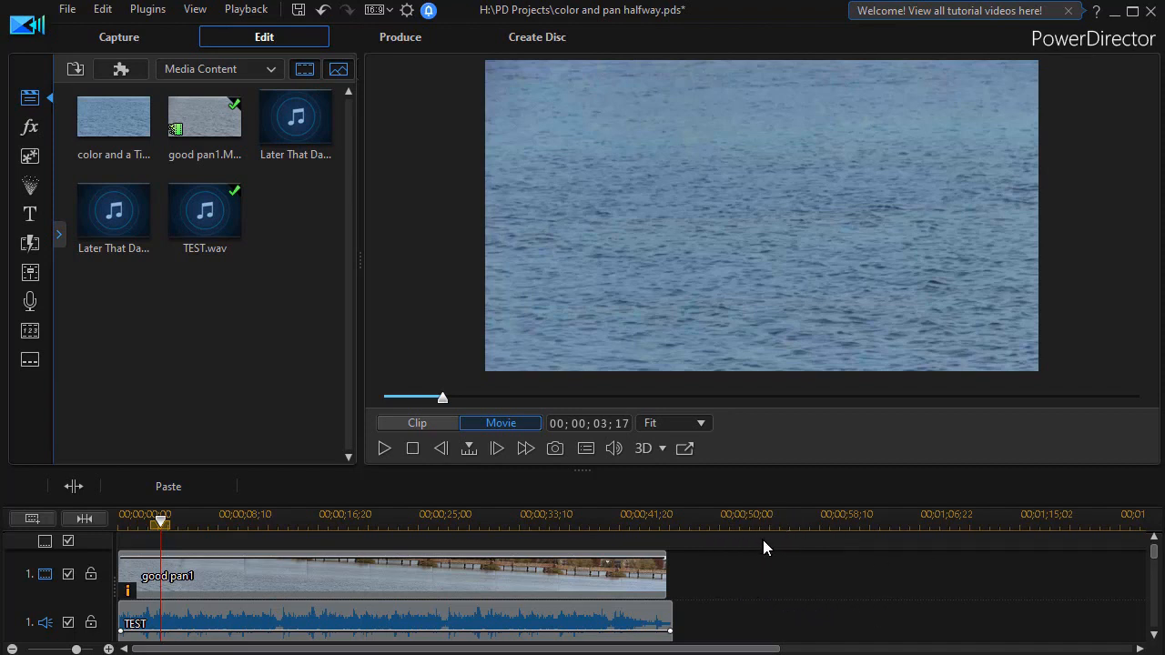
mouse_move(708, 556)
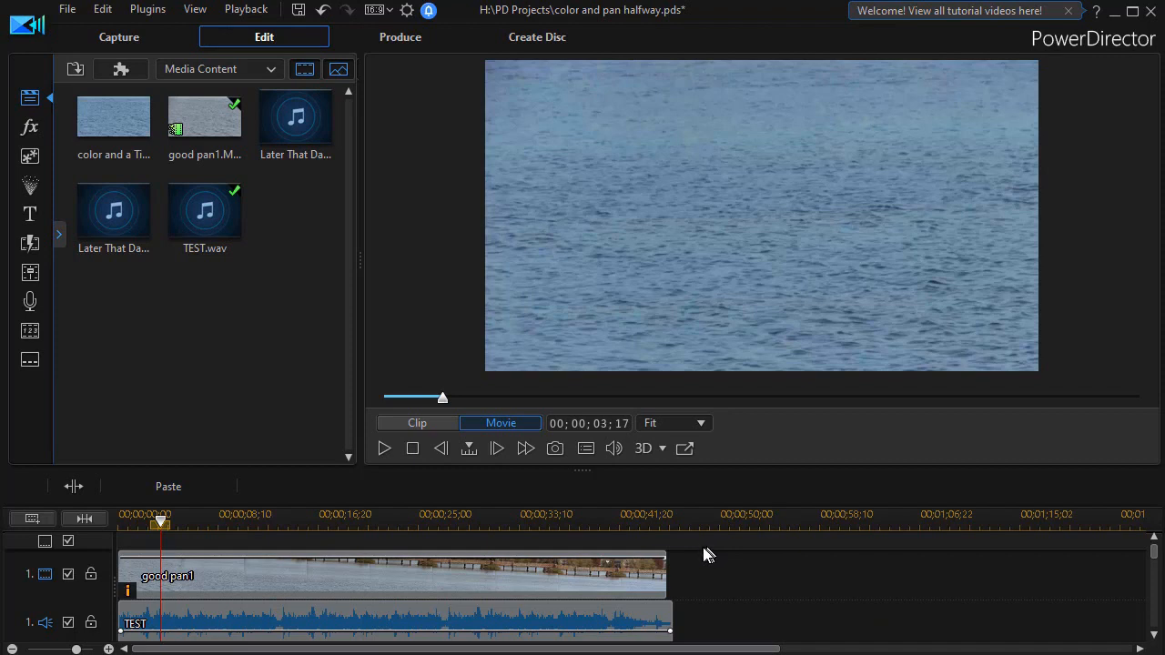